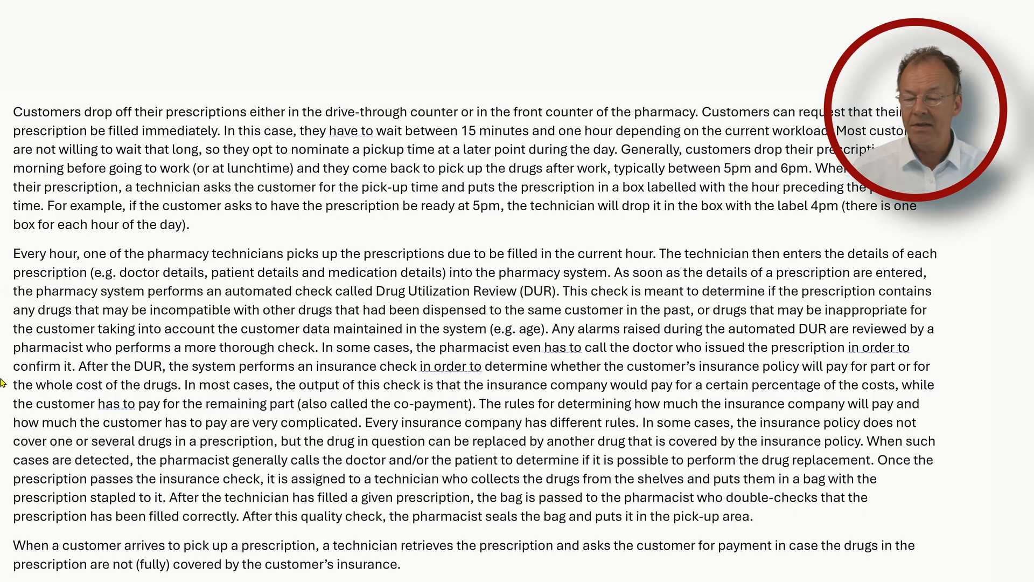
{"action": "mouse_move", "coordinate": [25, 153]}
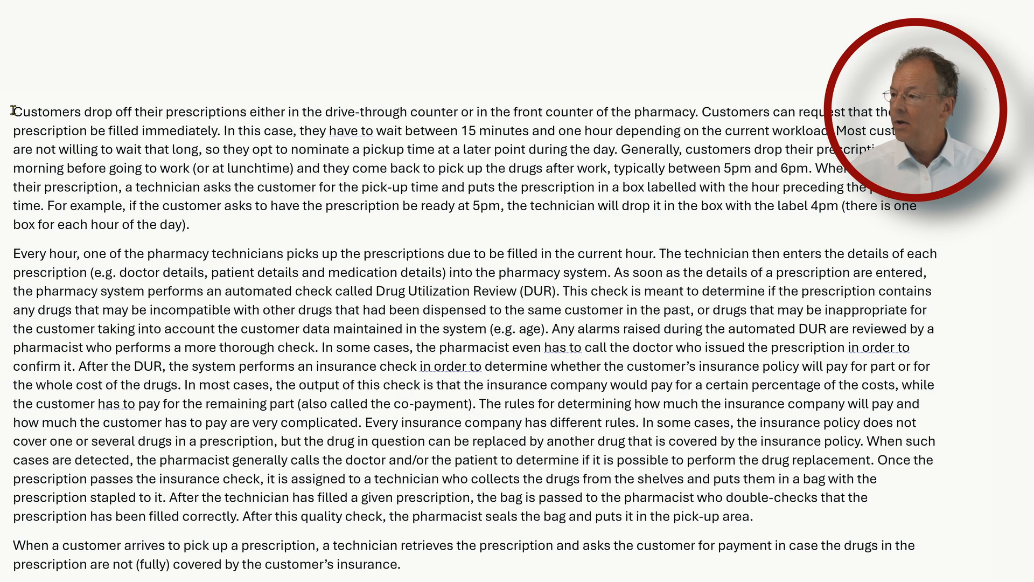
- Select 'Customers drop off their prescriptions' at the start of the first paragraph
{"action": "left_click_drag", "start_coordinate": [12, 111], "coordinate": [165, 111]}
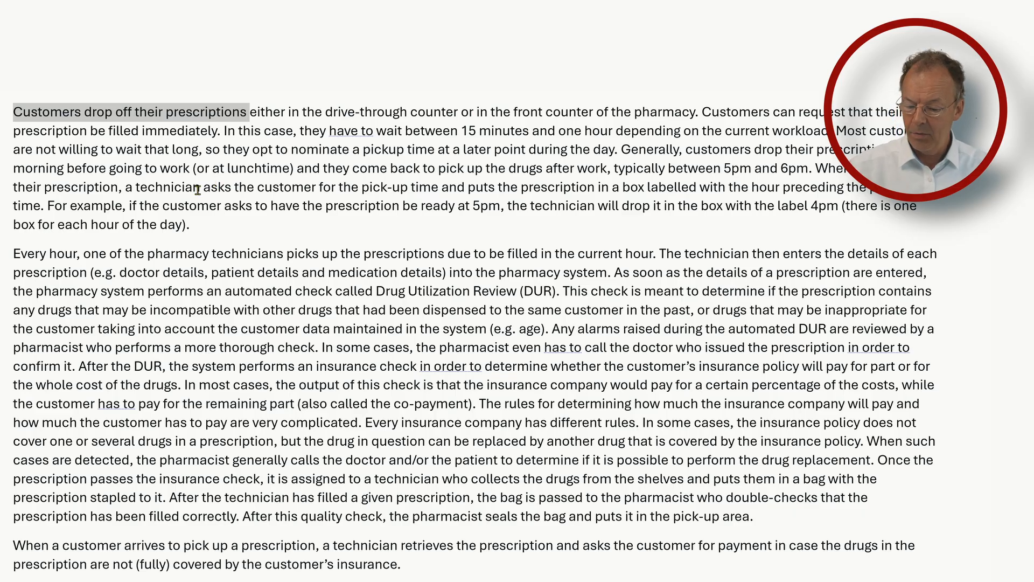
- Bold 'Customers drop off their prescriptions', then select the word 'technician'
{"action": "key", "text": "ctrl+b"}
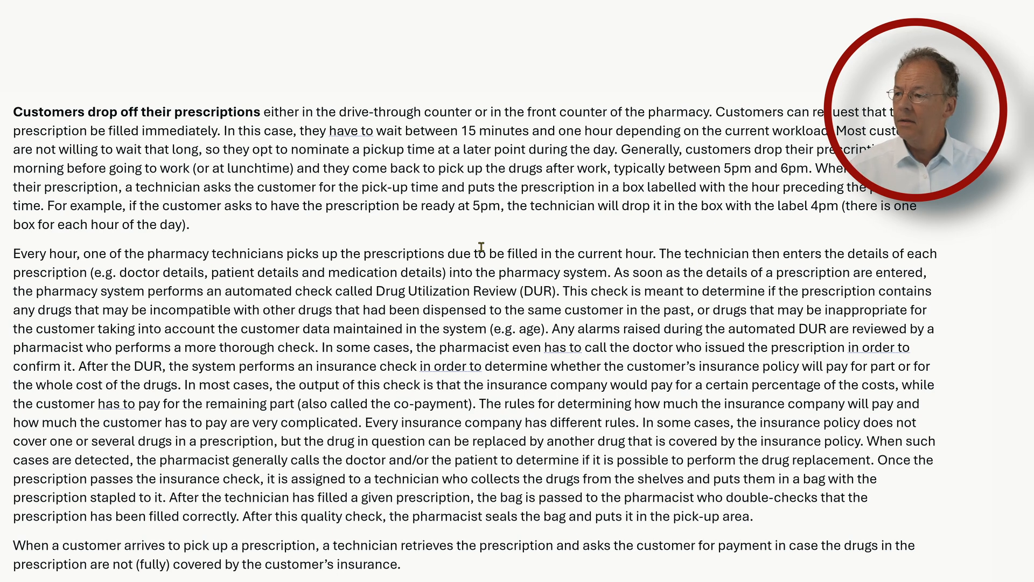
{"action": "double_click", "coordinate": [168, 187]}
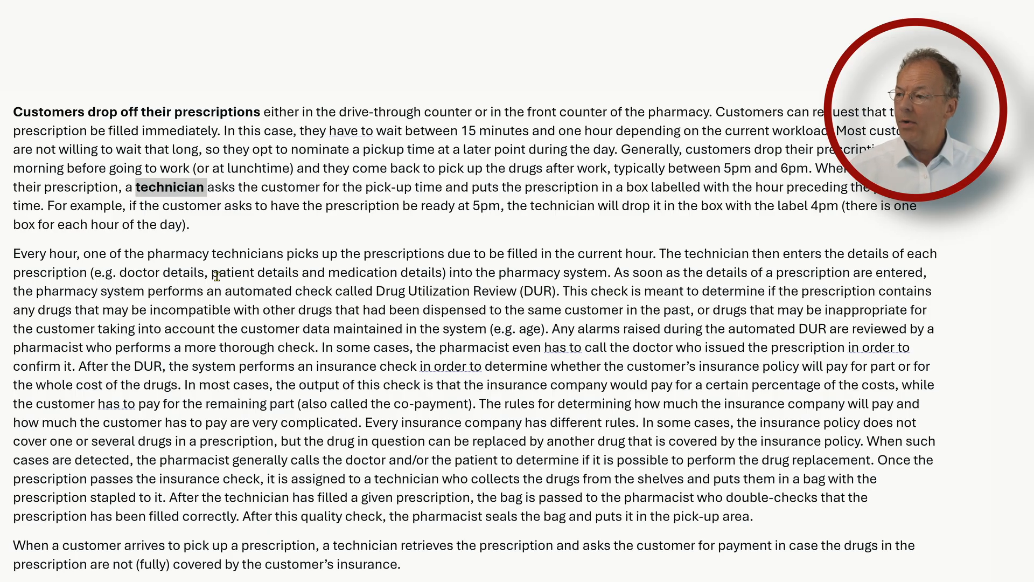
{"action": "mouse_move", "coordinate": [417, 273]}
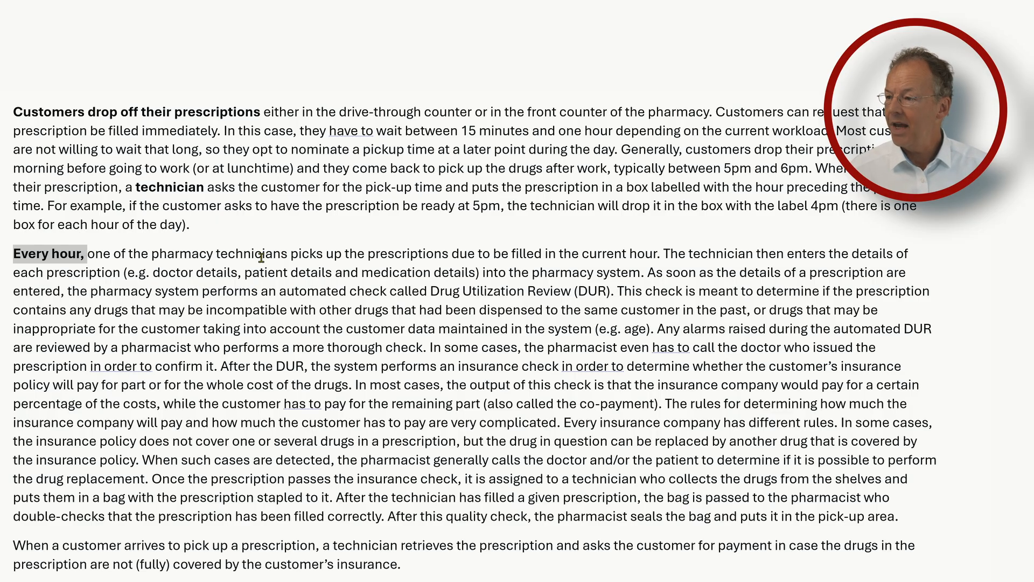
- Select 'Every hour,' and 'technicians' in the second paragraph for bolding
{"action": "double_click", "coordinate": [252, 253]}
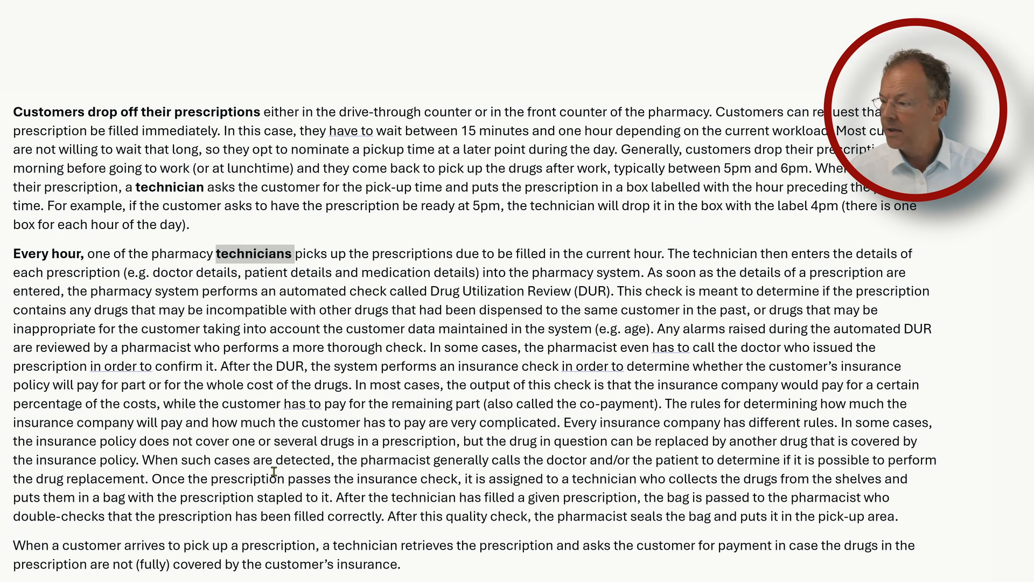
{"action": "double_click", "coordinate": [156, 348]}
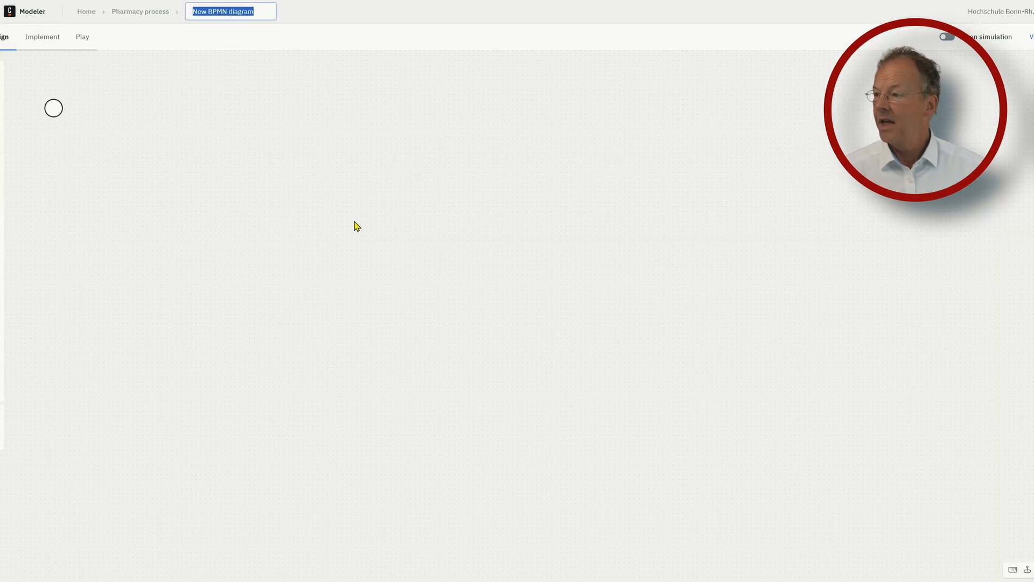
- Label both start events 'prescription', merge them at a gateway, and add 'Ask the customer for a pick-up time'
{"action": "left_click", "coordinate": [53, 108]}
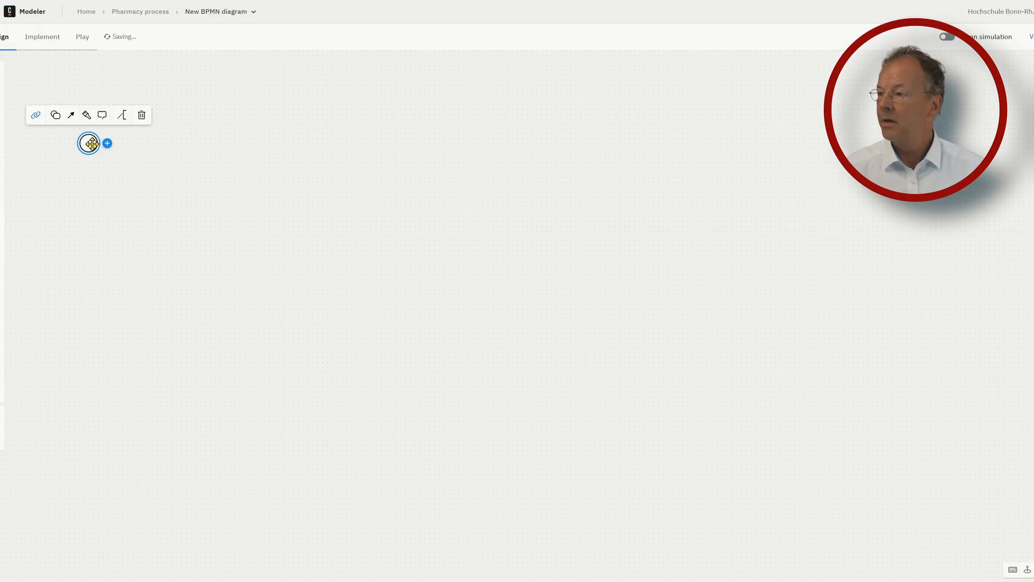
{"action": "type", "text": "prescription dropped off in front counter"}
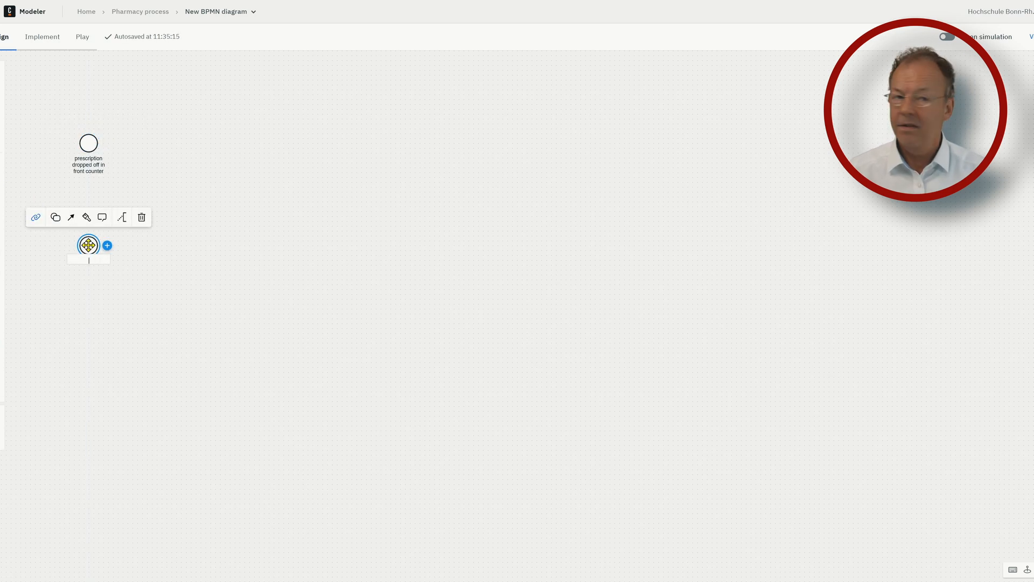
{"action": "type", "text": "prescription dropped off in drive-through"}
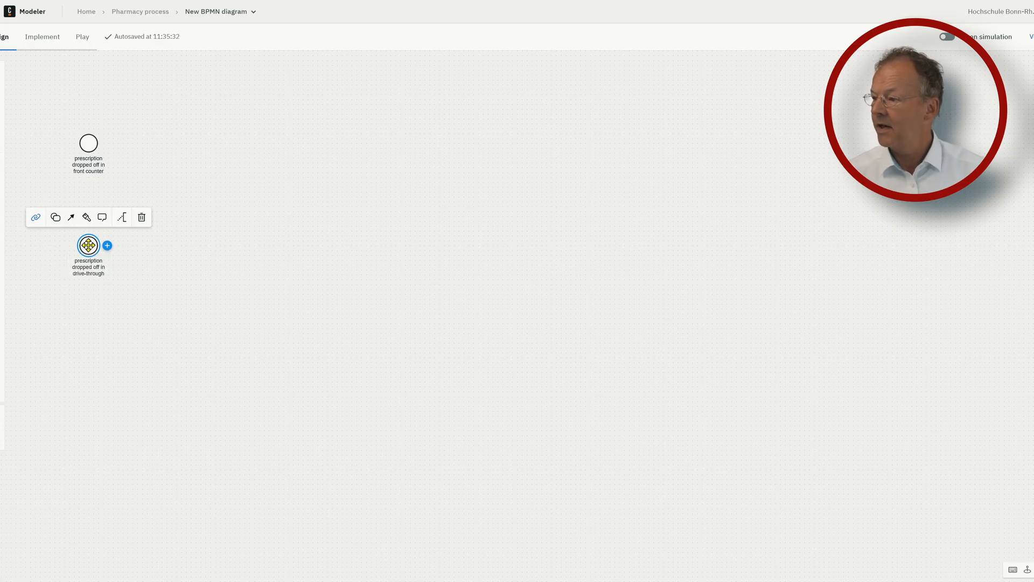
{"action": "left_click_drag", "start_coordinate": [88, 245], "coordinate": [138, 192]}
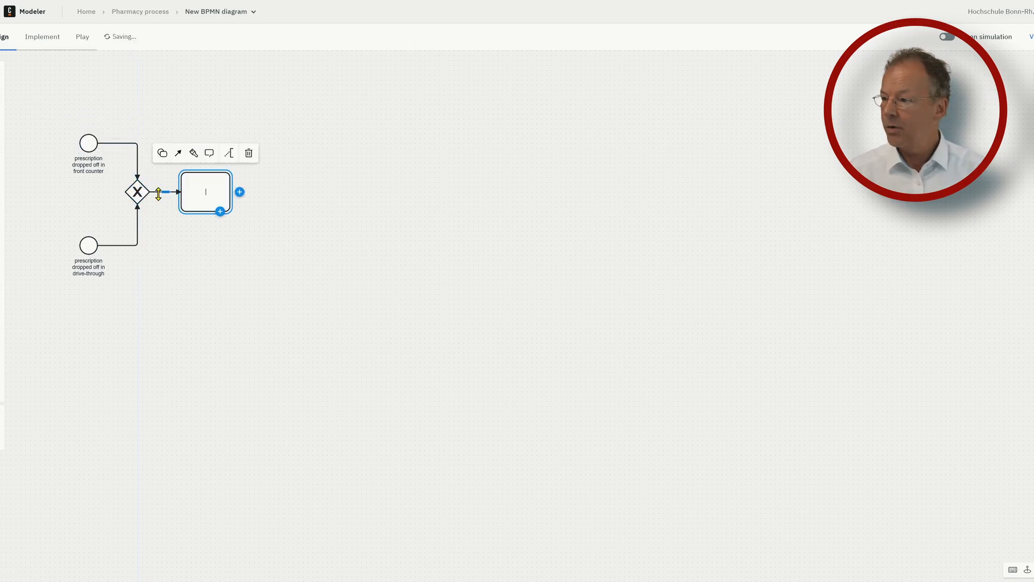
{"action": "type", "text": "Ask the customer for a"}
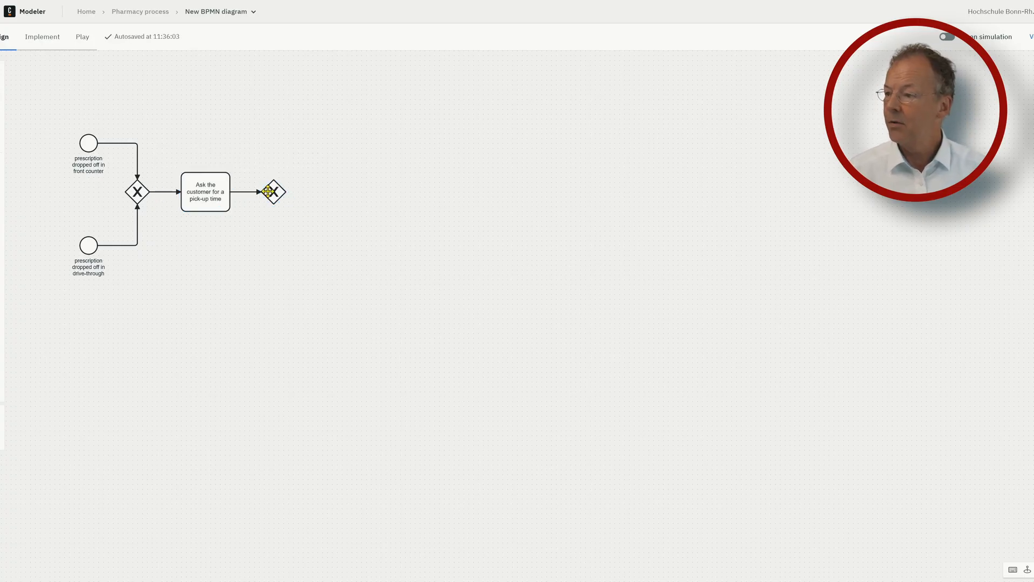
- Label the 'pick-up time?' gateway and add tasks for its later and immediate branches
{"action": "type", "text": "pick-up time"}
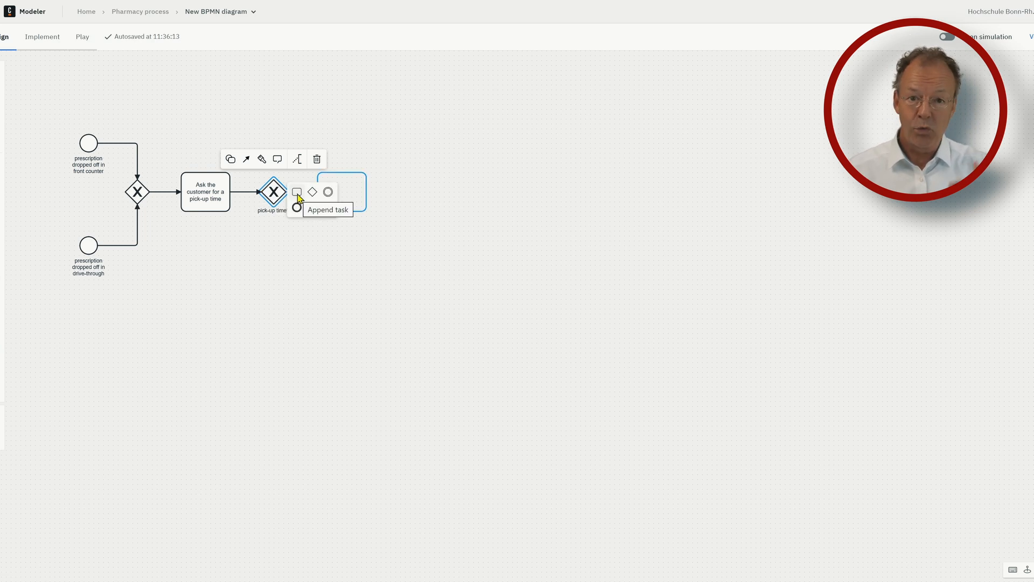
{"action": "left_click", "coordinate": [297, 191]}
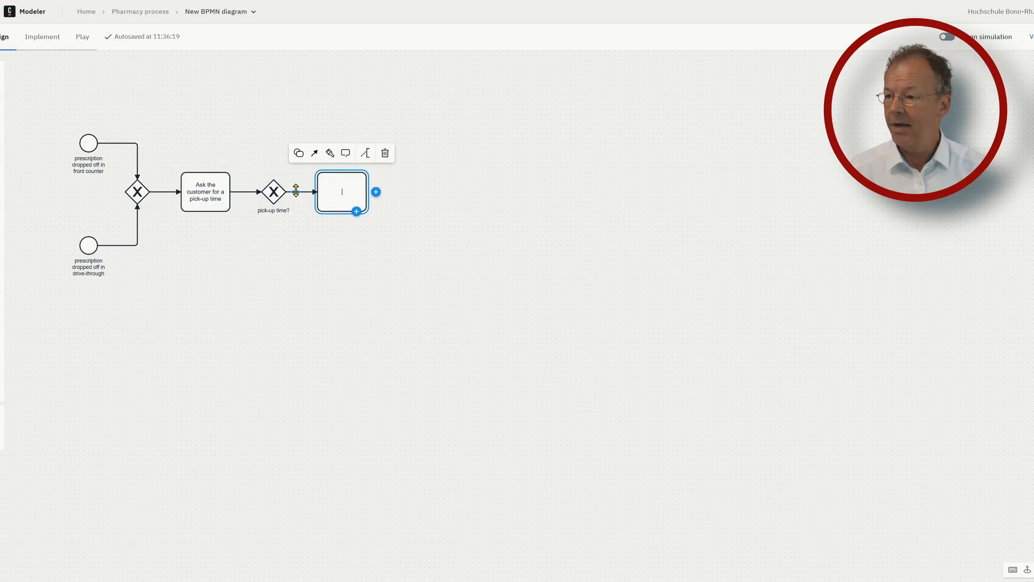
{"action": "type", "text": "Pu"}
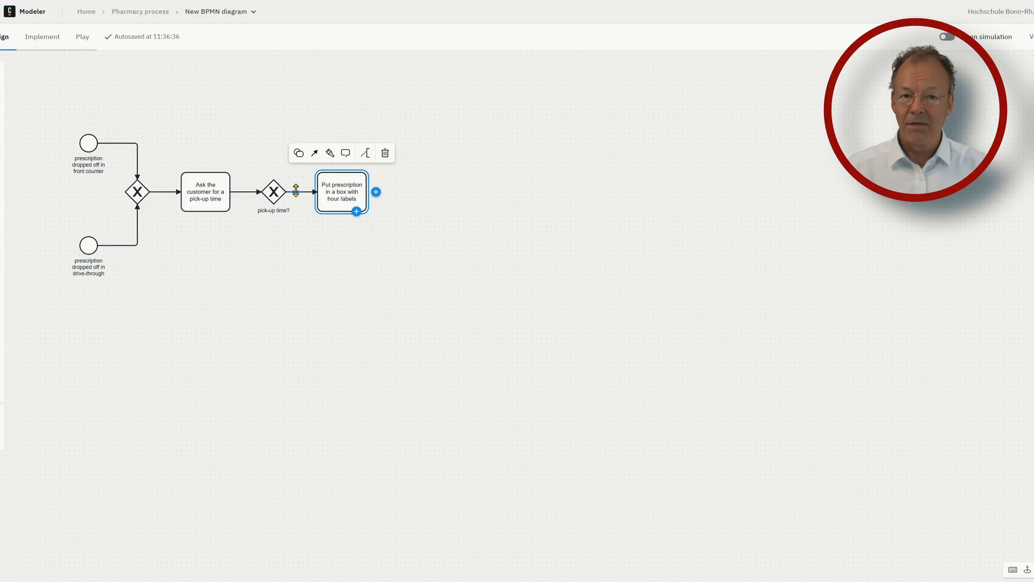
{"action": "left_click", "coordinate": [487, 306]}
{"action": "type", "text": "later"}
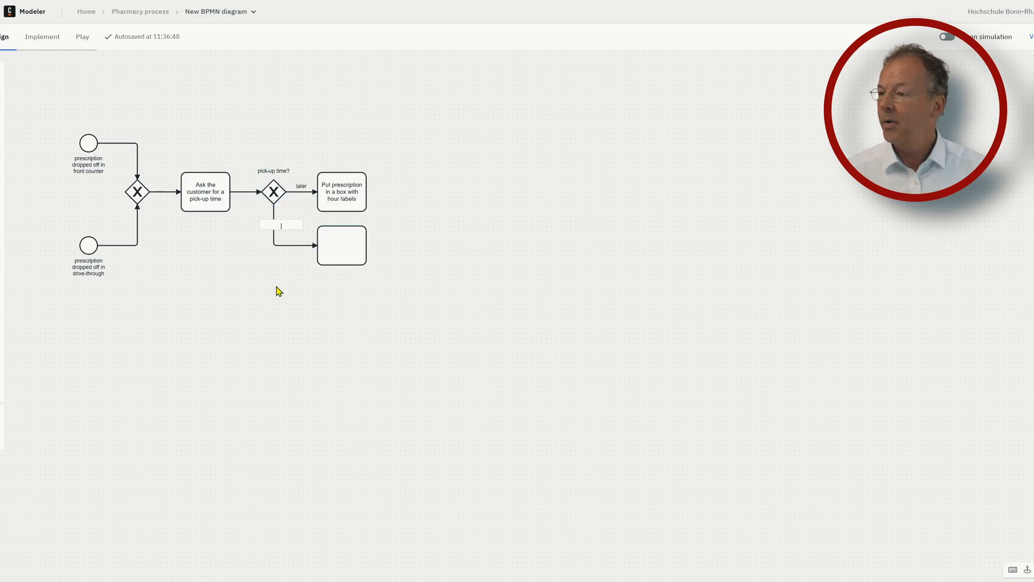
{"action": "type", "text": "immediate"}
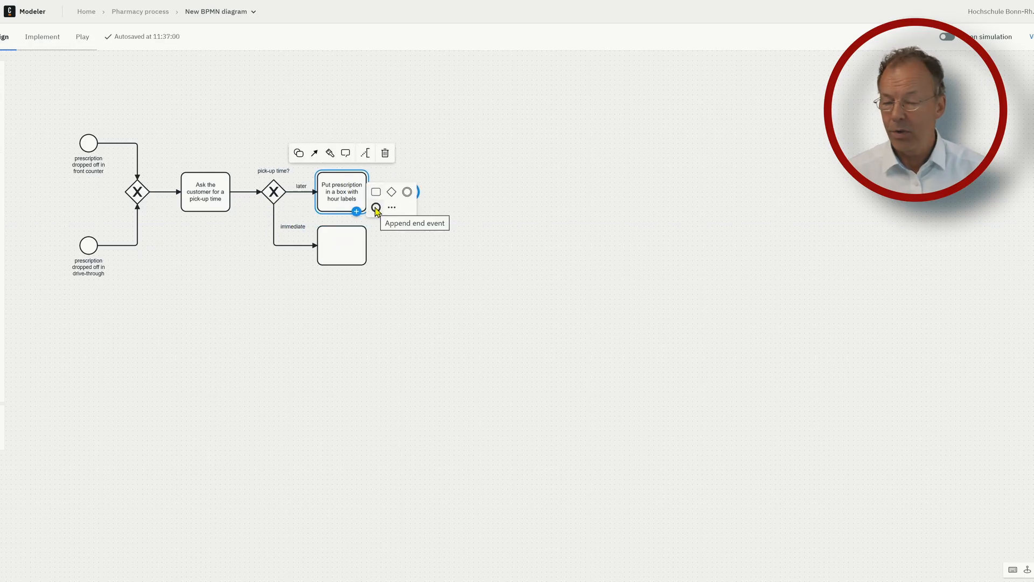
- End the later path at 'prescription postponed' and rename the diagram 'Drop off'
{"action": "left_click", "coordinate": [375, 207]}
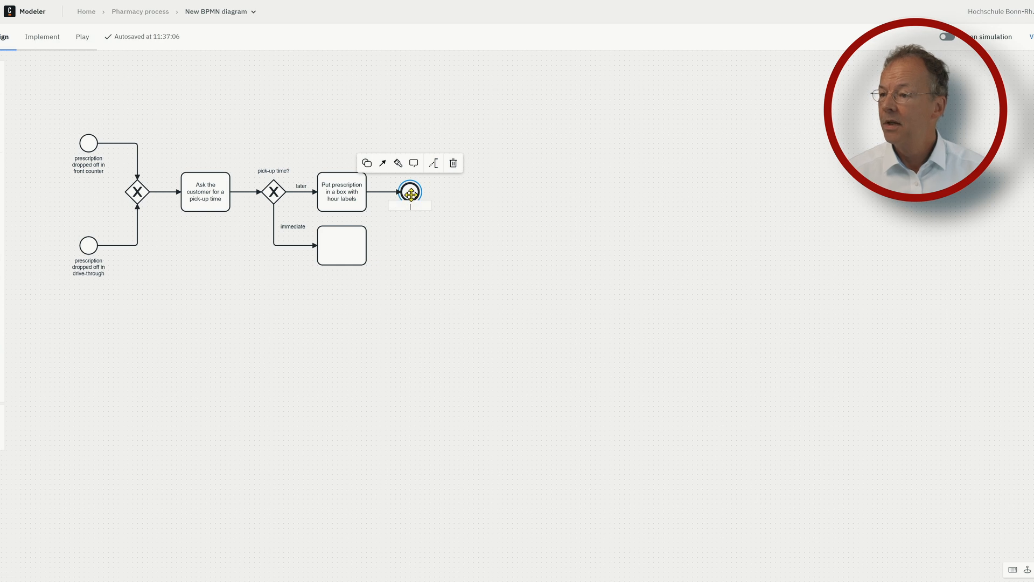
{"action": "type", "text": "prescription poi"}
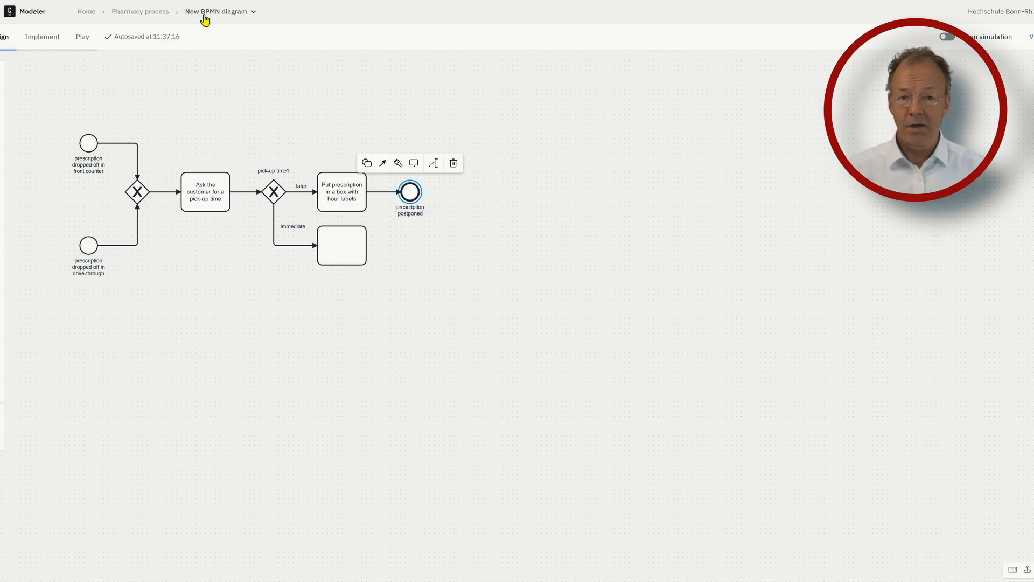
{"action": "type", "text": "Drop off"}
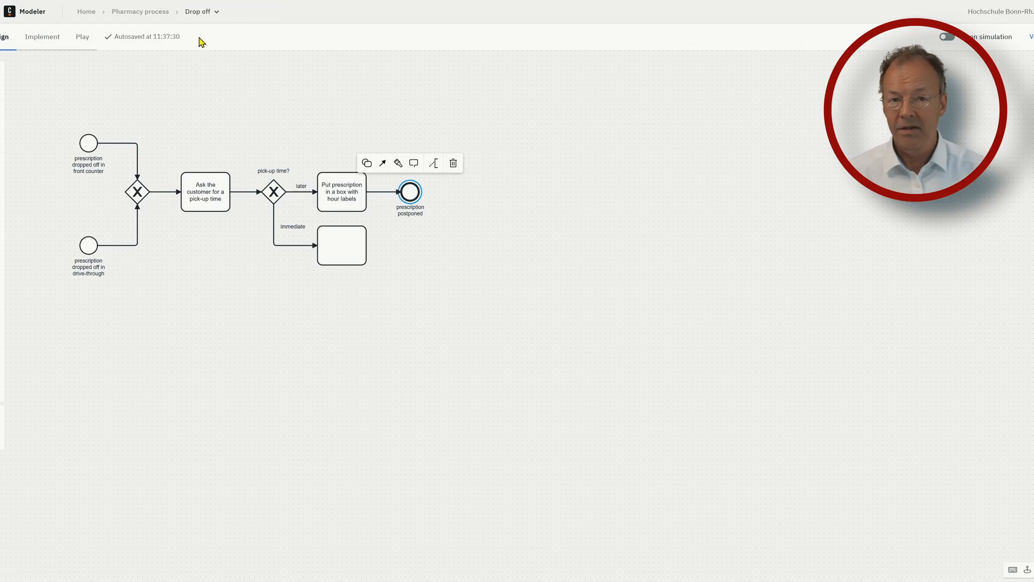
- Add an 'every hour' timer start event followed by 'Pick up prescriptions from the box'
{"action": "left_click", "coordinate": [139, 11]}
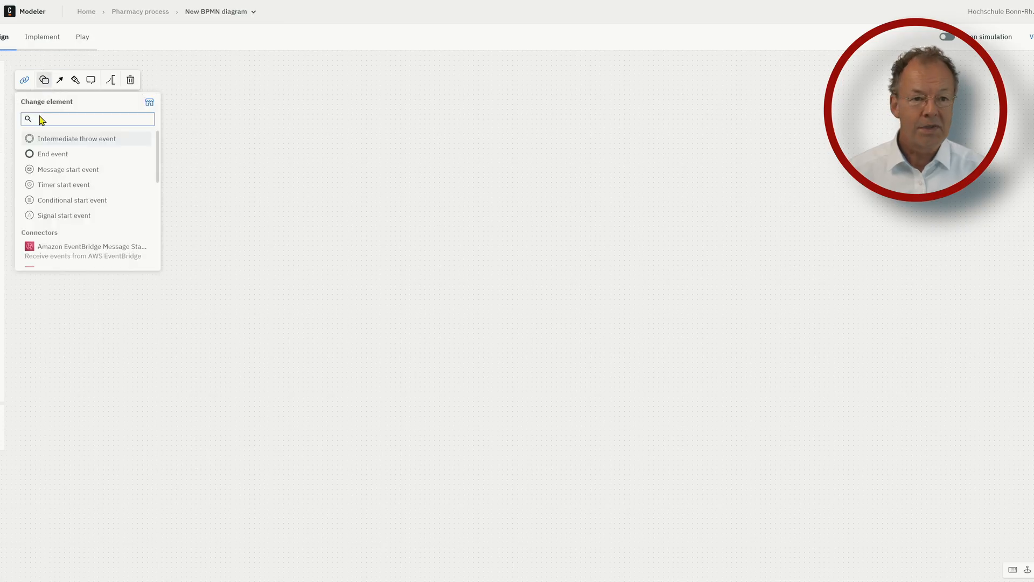
{"action": "left_click", "coordinate": [63, 184]}
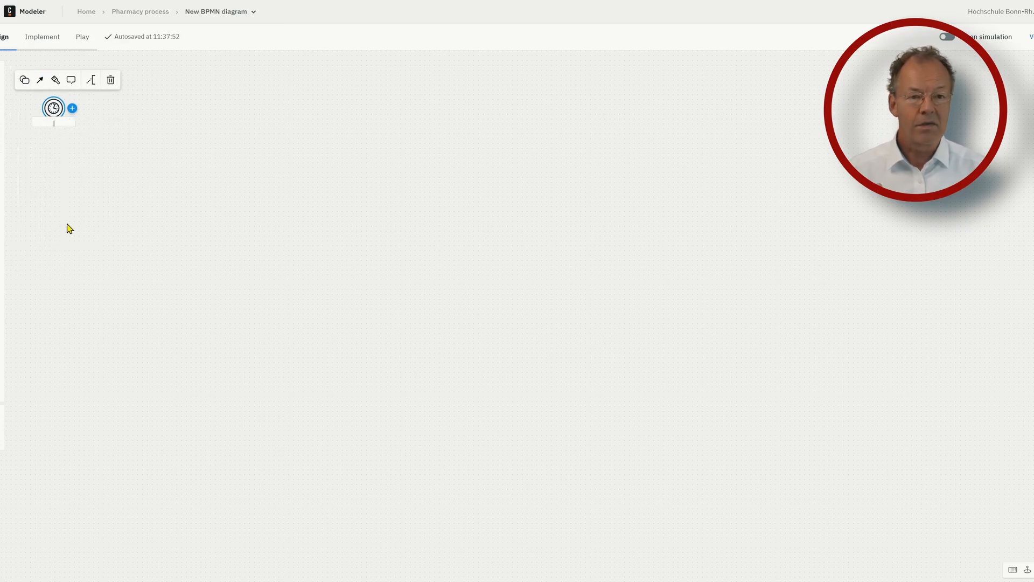
{"action": "type", "text": "every hour"}
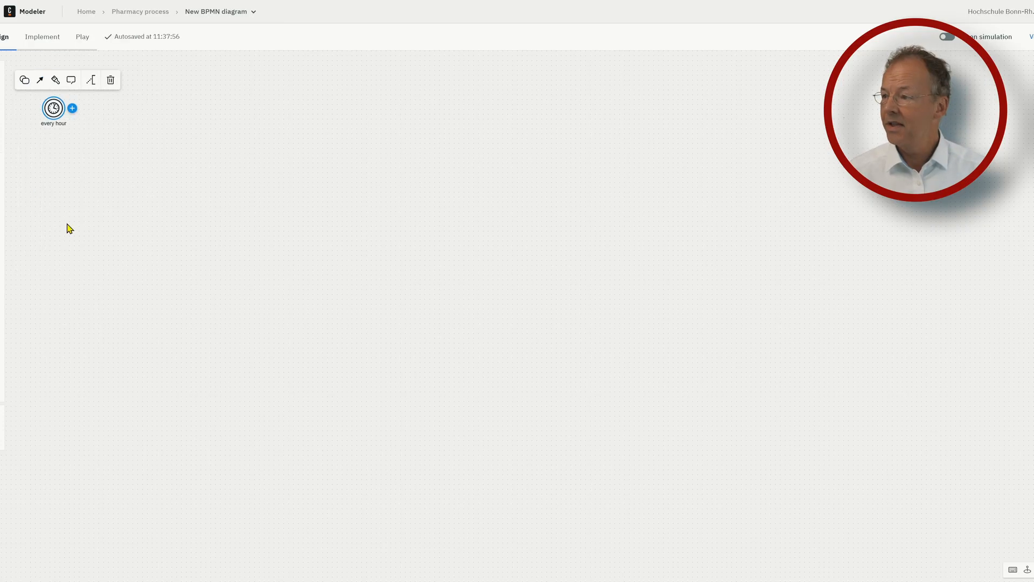
{"action": "left_click", "coordinate": [72, 108]}
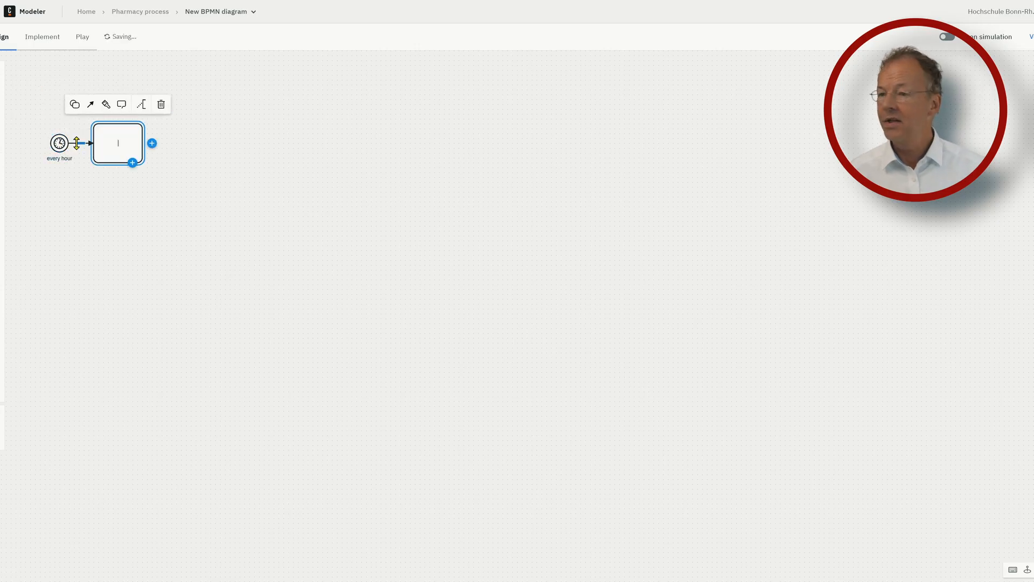
{"action": "type", "text": "Pick up pr"}
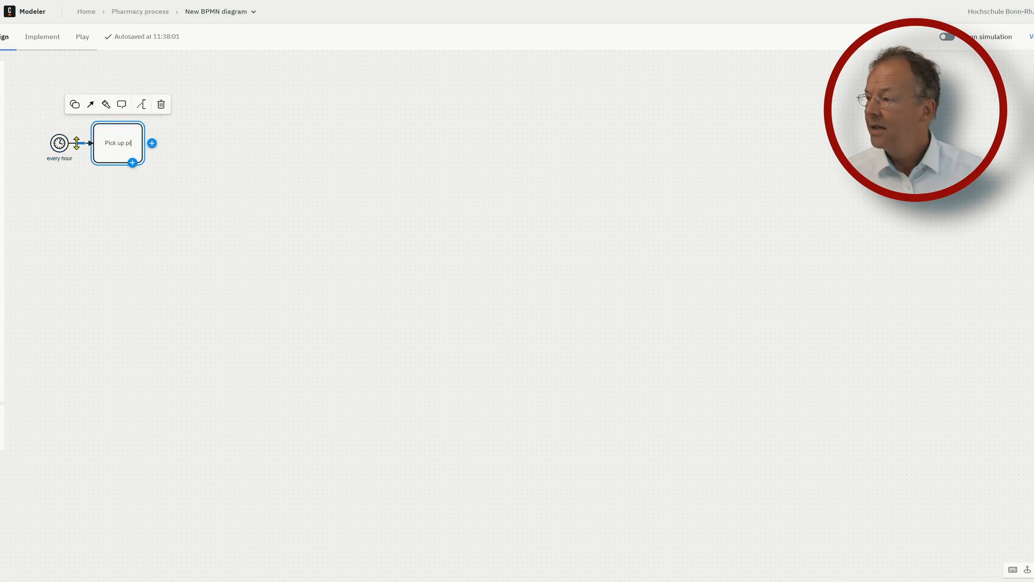
{"action": "type", "text": "rescriptions from the box"}
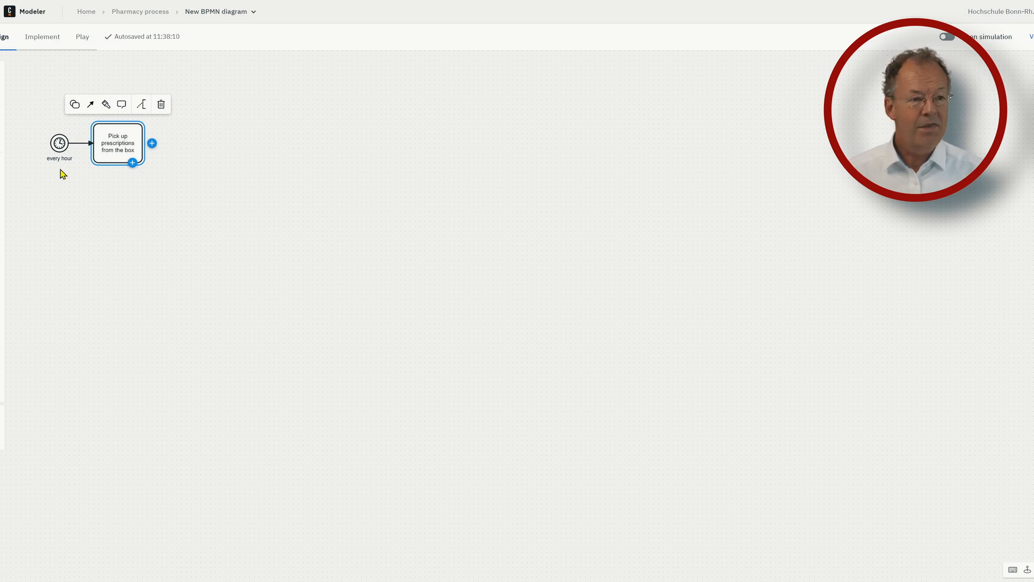
- Append a 'Prepare prescription' task after the pick-up task
{"action": "left_click", "coordinate": [152, 144]}
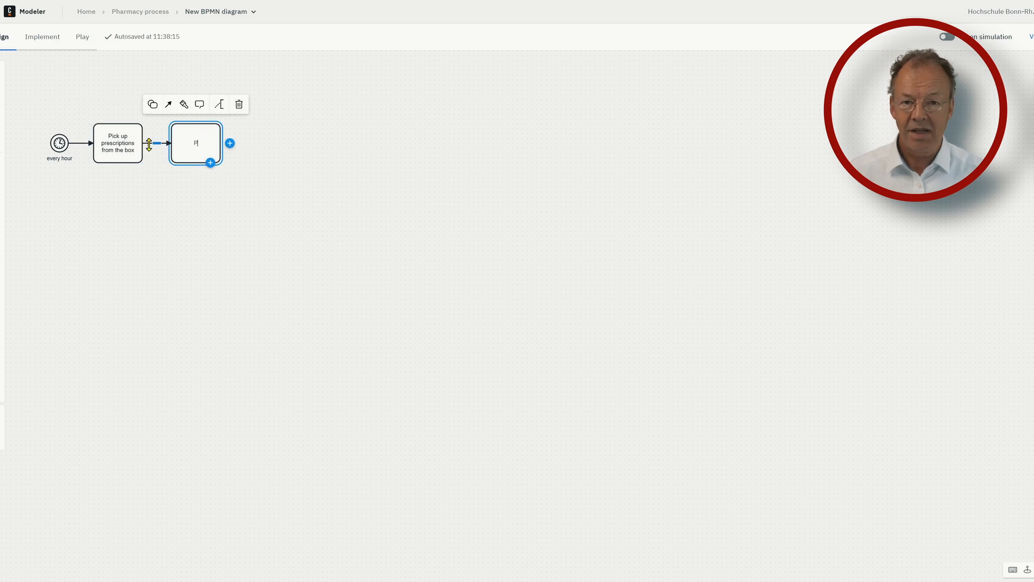
{"action": "type", "text": "Prepare pres"}
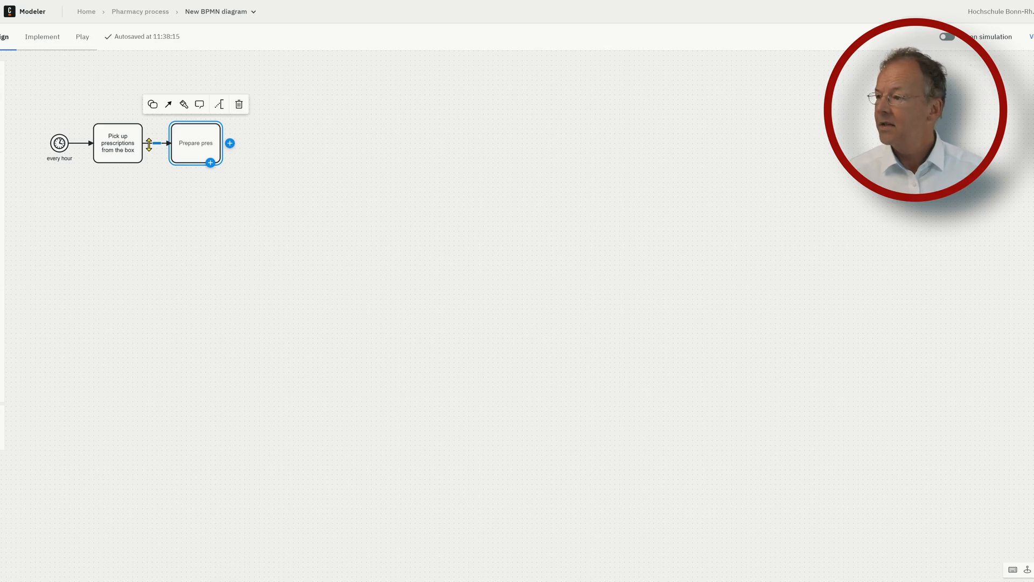
{"action": "type", "text": "prescription"}
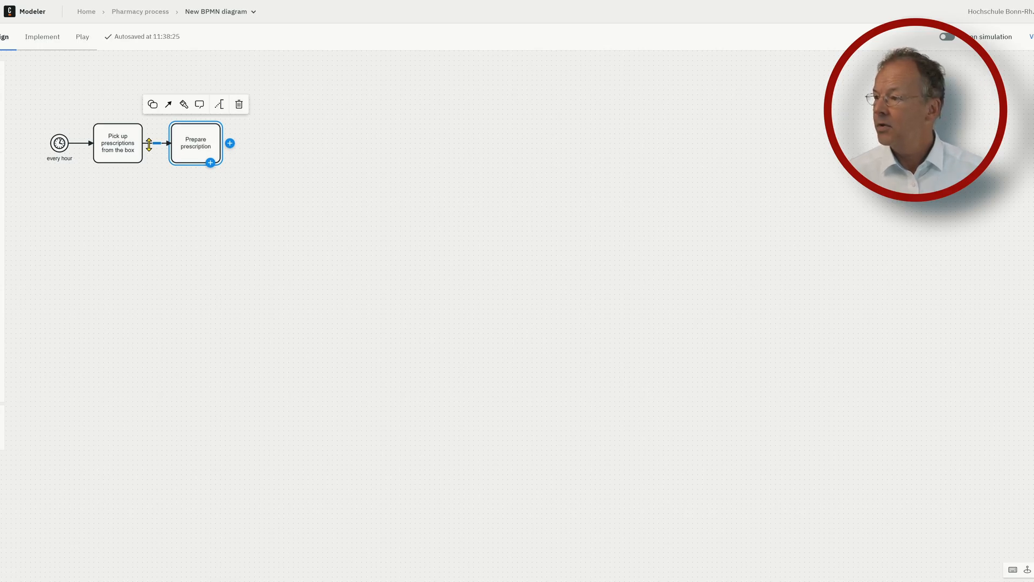
{"action": "left_click", "coordinate": [139, 11]}
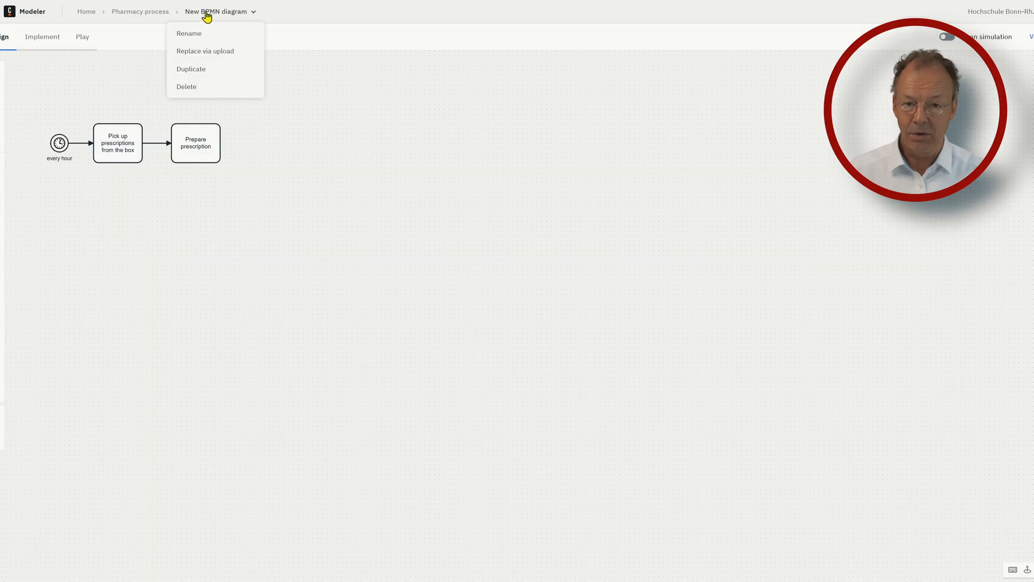
- Rename the diagram 'Hourly' and convert Prepare prescription into a call activity with an end event
{"action": "left_click", "coordinate": [189, 33]}
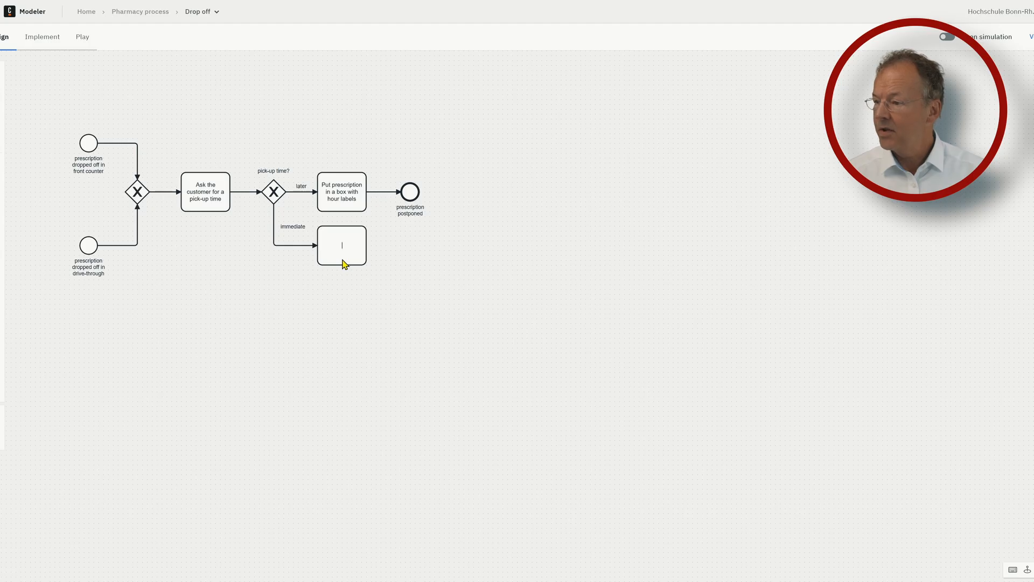
{"action": "type", "text": "Prepare pres"}
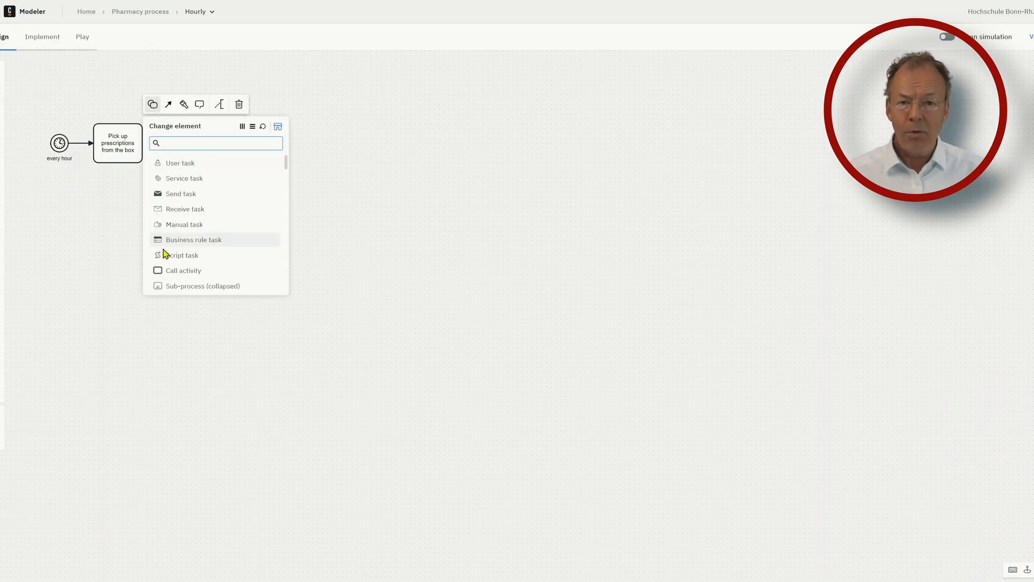
{"action": "left_click", "coordinate": [193, 240]}
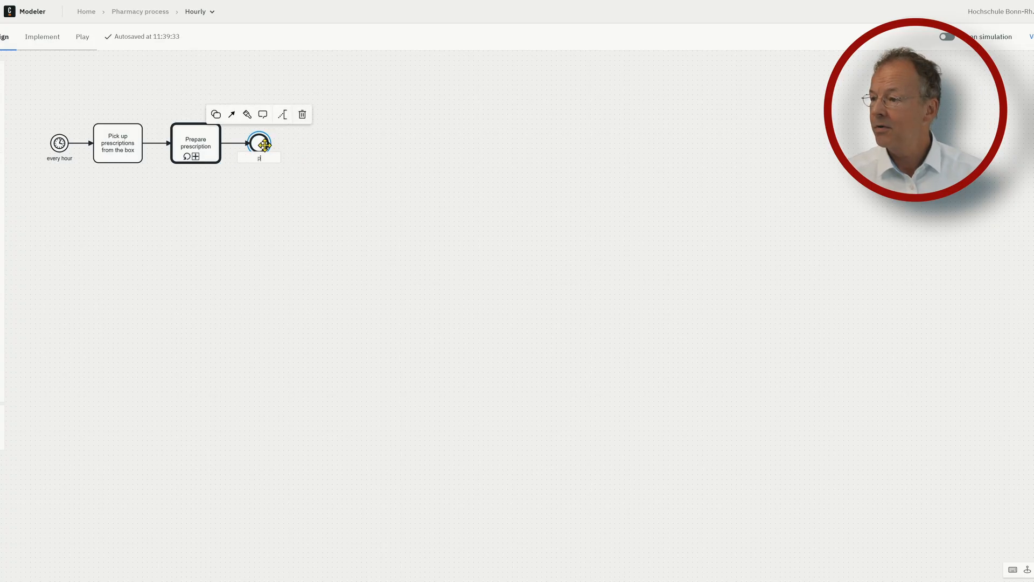
{"action": "type", "text": "prescri"}
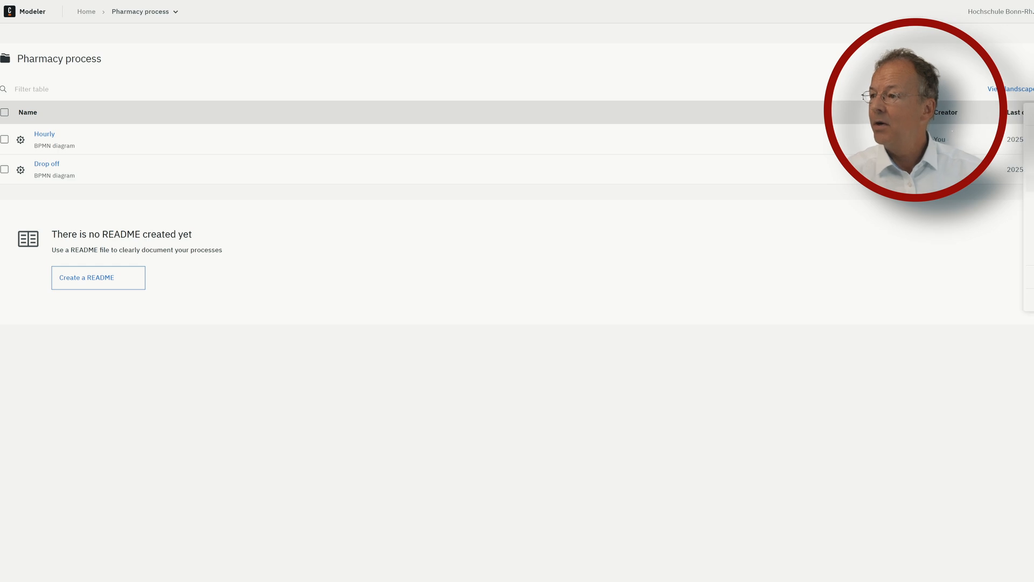
- Create diagram 'Prepare prescription' with a Pharmacy pool, Technician and Pharmacist lanes
{"action": "left_click", "coordinate": [44, 134]}
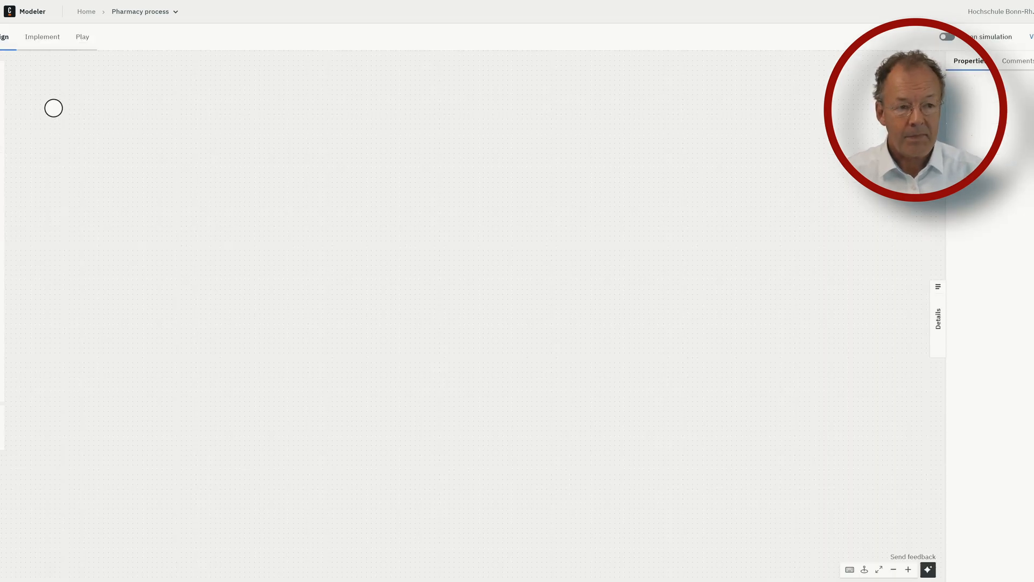
{"action": "type", "text": "Prepare prescription"}
{"action": "type", "text": "prescription arrived"}
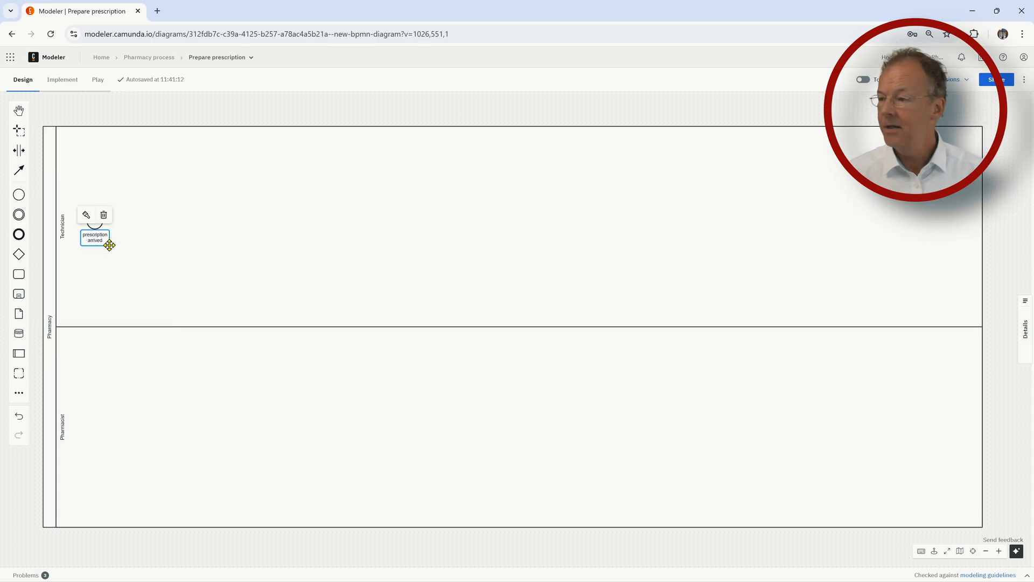
- Add 'Enter prescription details', an 'alarm raised?' gateway, and 'Perform thorough DUR check' in the Pharmacist lane
{"action": "type", "text": "Enter prescription details"}
{"action": "type", "text": "Perform DUR check"}
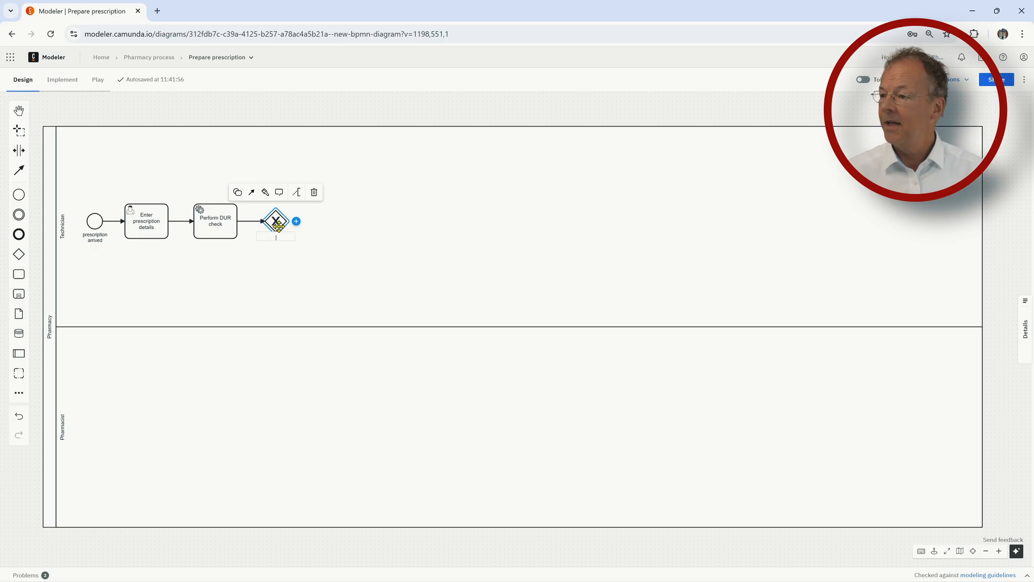
{"action": "type", "text": "alarm raised?"}
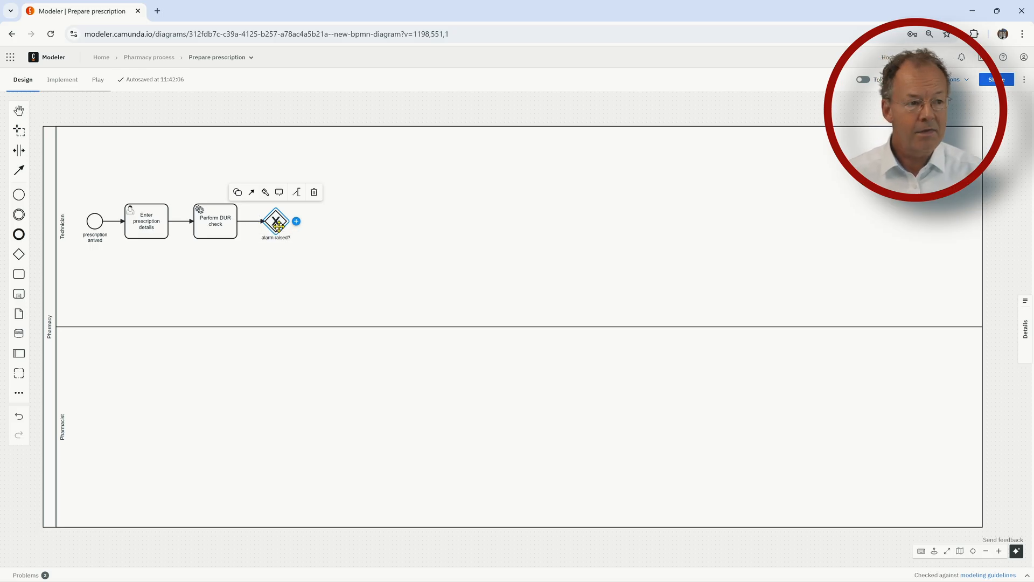
{"action": "left_click", "coordinate": [297, 221]}
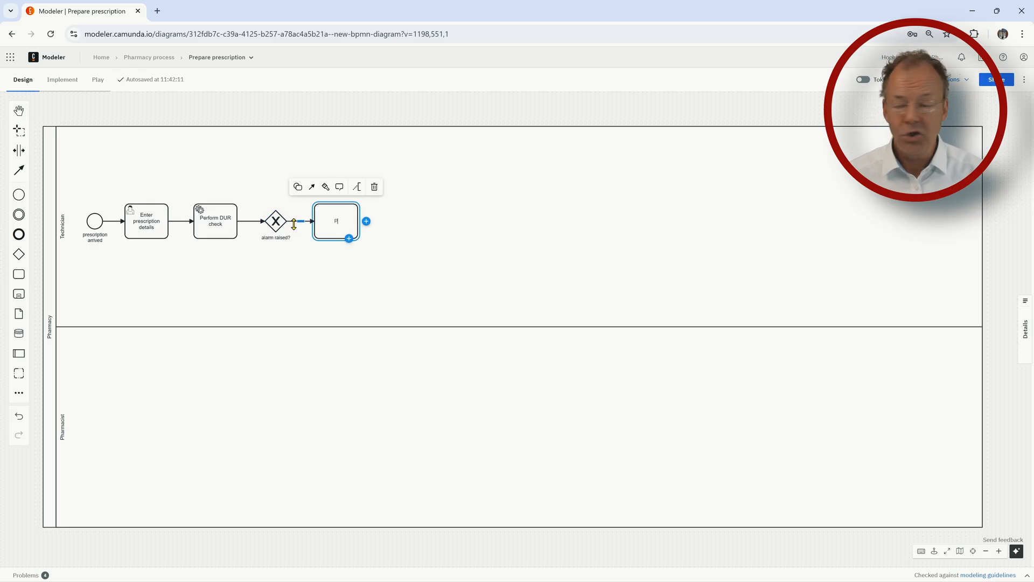
{"action": "type", "text": "Perform thorough DUR"}
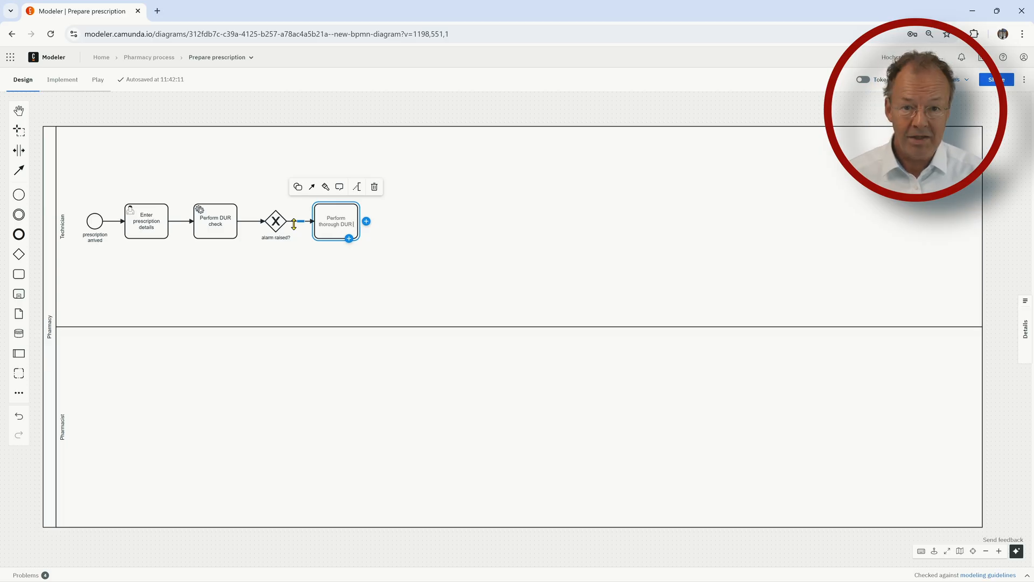
{"action": "left_click_drag", "start_coordinate": [335, 220], "coordinate": [275, 406]}
{"action": "type", "text": "yes"}
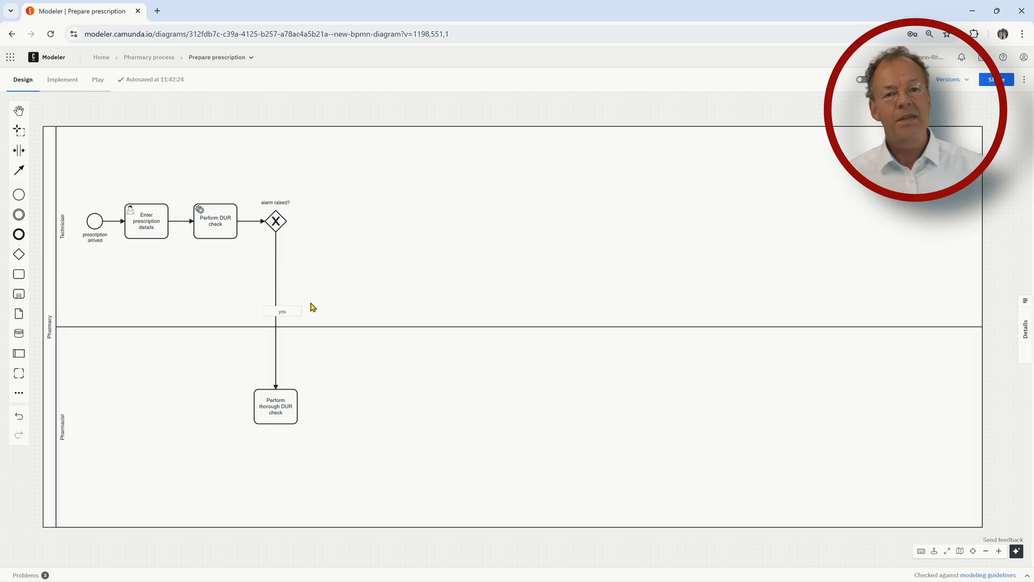
- Add a 'doctor confirmation needed?' gateway leading to 'Call issuing doctor for DUR'
{"action": "left_click", "coordinate": [276, 406]}
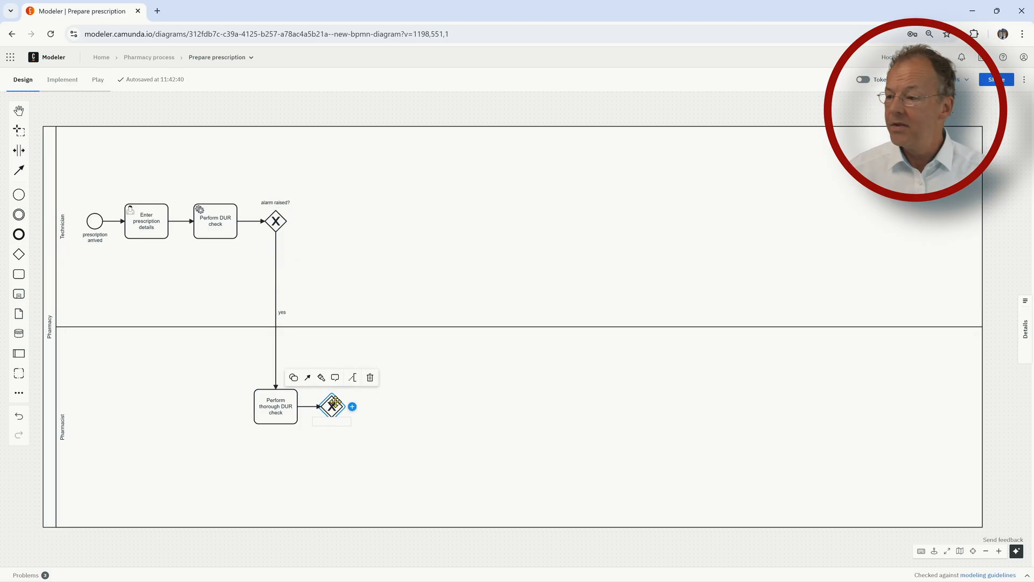
{"action": "type", "text": "doctor confirmation needed?"}
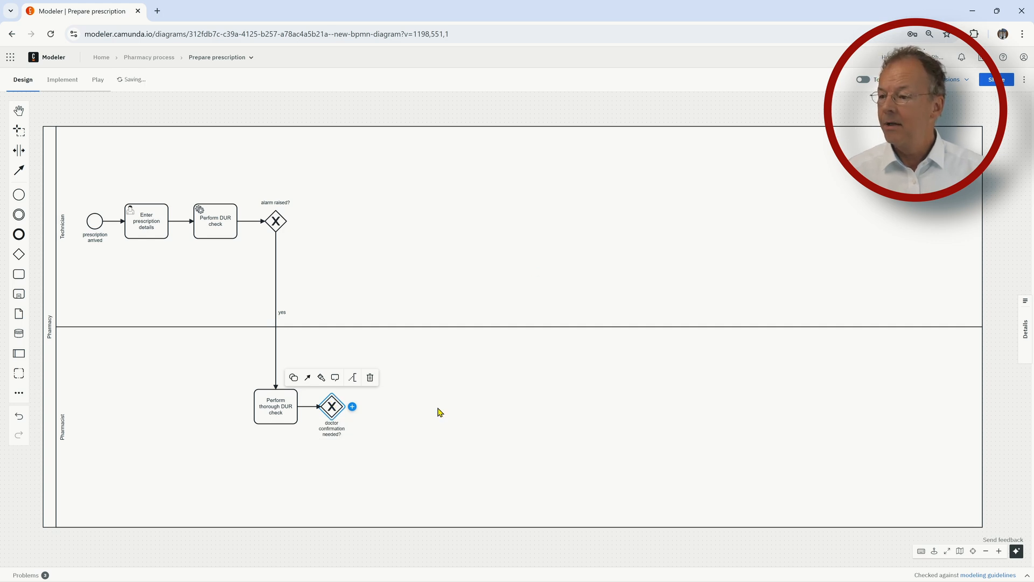
{"action": "left_click", "coordinate": [353, 406]}
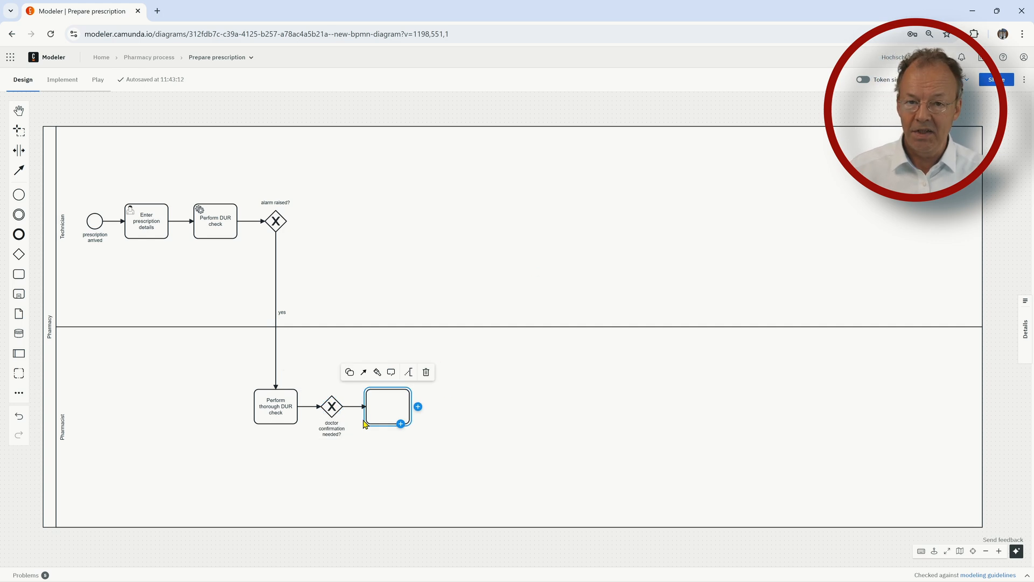
{"action": "type", "text": "Call issue"}
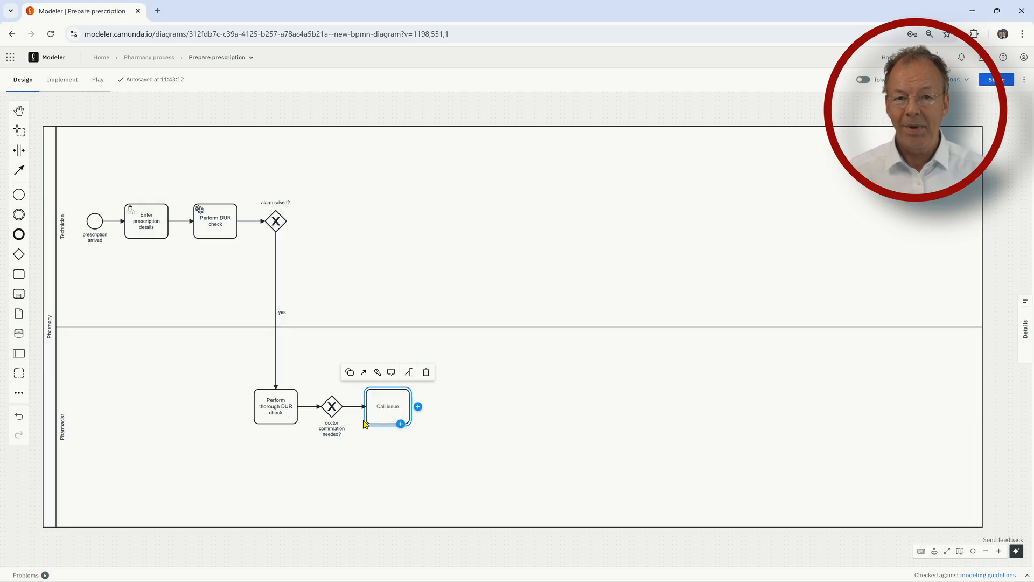
{"action": "type", "text": "Call issuing doctor for DUR"}
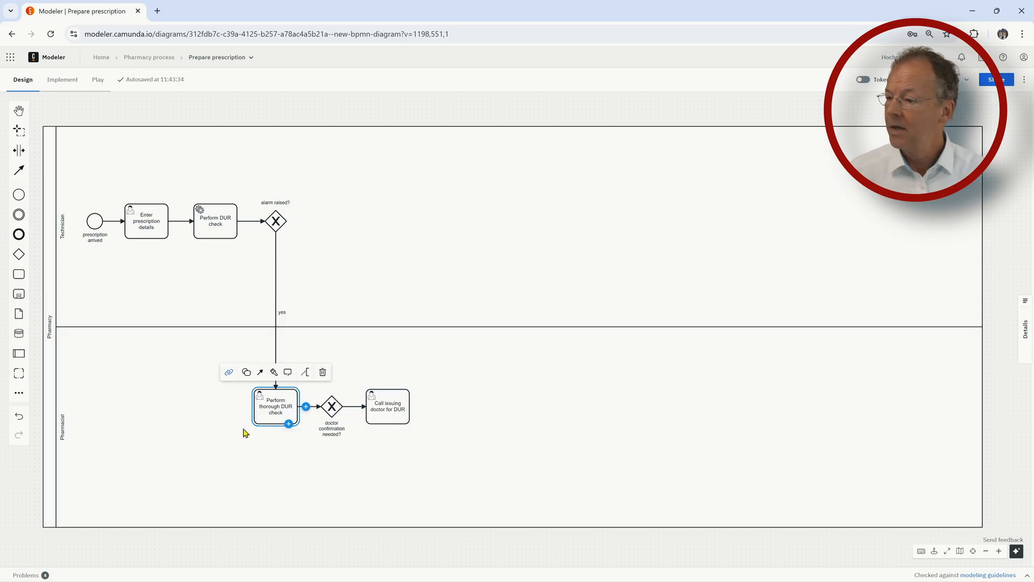
{"action": "mouse_move", "coordinate": [462, 411]}
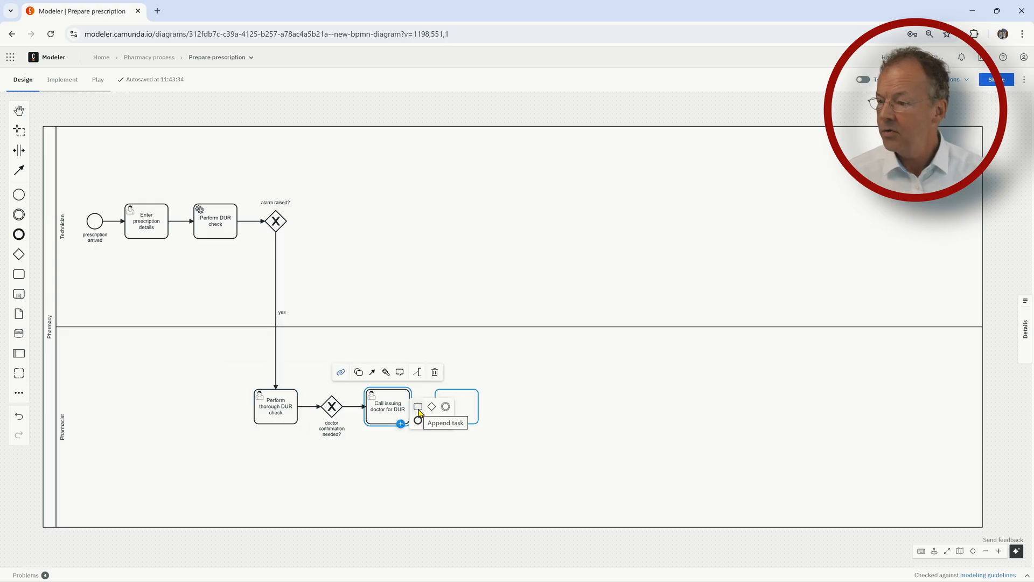
- Append 'Perform insurance check' after the doctor call and adjust the connecting flow
{"action": "left_click", "coordinate": [419, 407]}
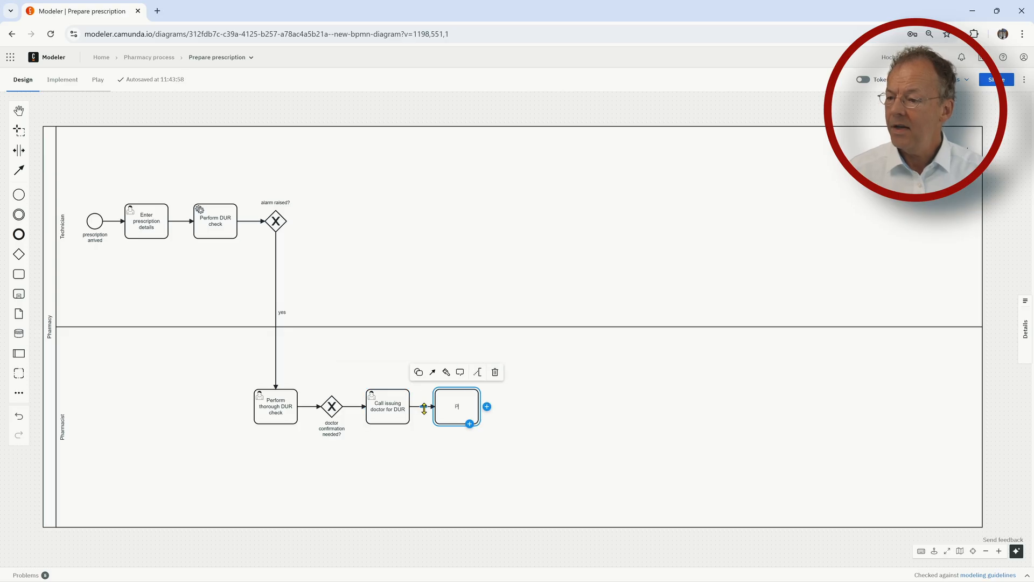
{"action": "type", "text": "Perform insurance check"}
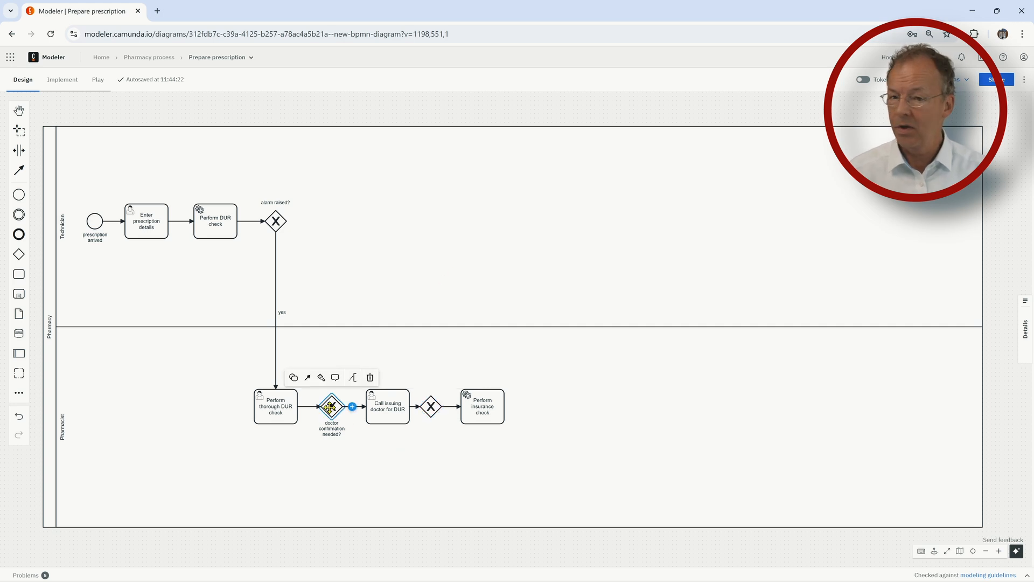
{"action": "left_click_drag", "start_coordinate": [332, 405], "coordinate": [431, 426]}
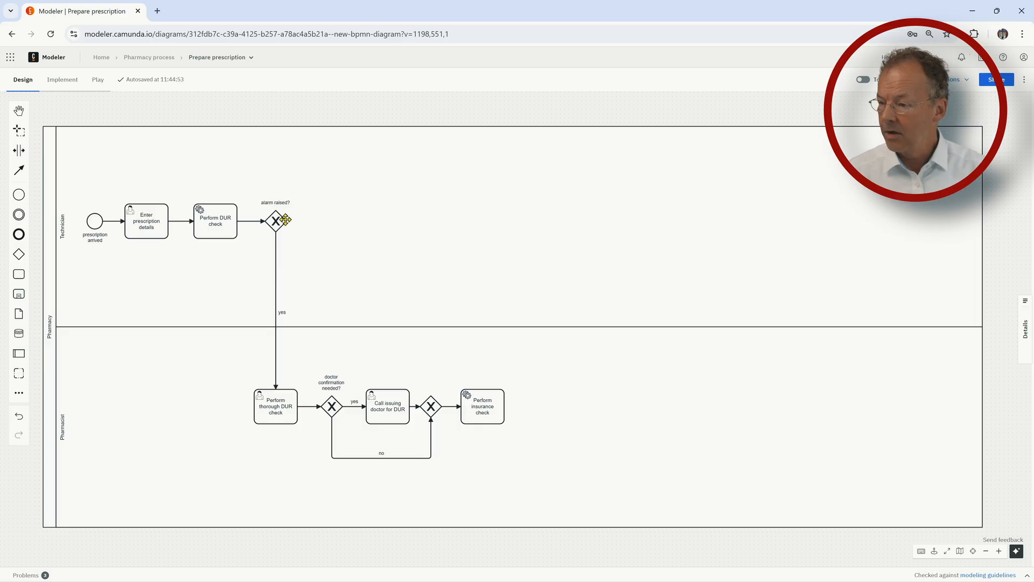
- Route alarm raised? 'no' to the merge, then add drug replacement needed? leading to Call doctor or patient
{"action": "left_click_drag", "start_coordinate": [286, 220], "coordinate": [431, 406]}
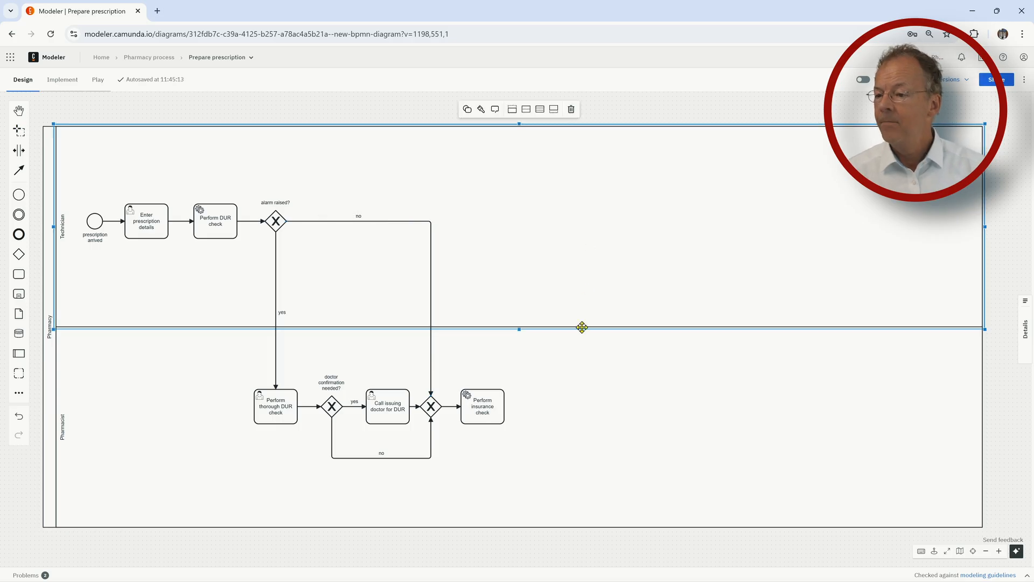
{"action": "left_click", "coordinate": [482, 406]}
{"action": "type", "text": "drug replacement needed?"}
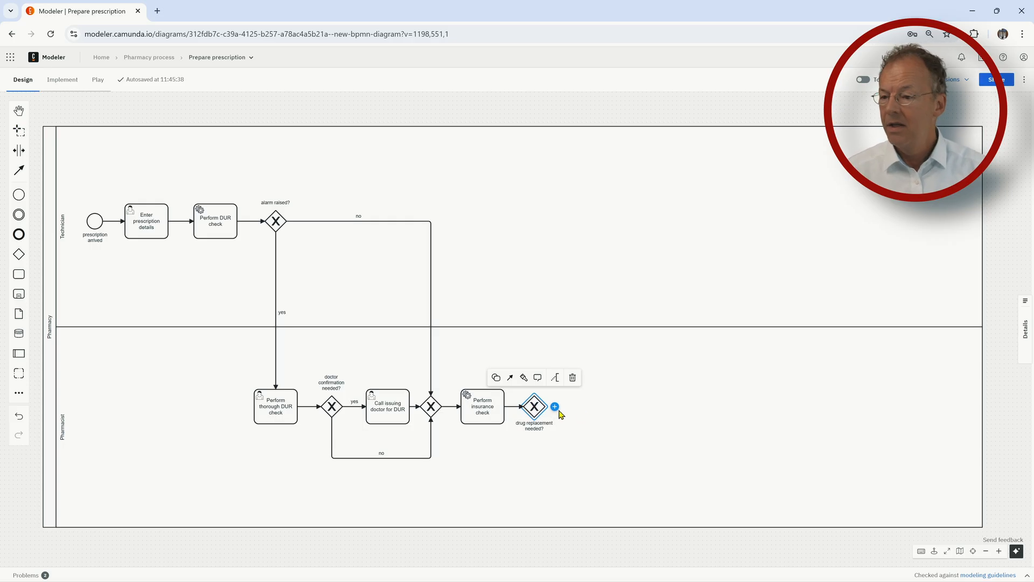
{"action": "type", "text": "Call doctor or patient for drug replacement"}
{"action": "type", "text": "yes"}
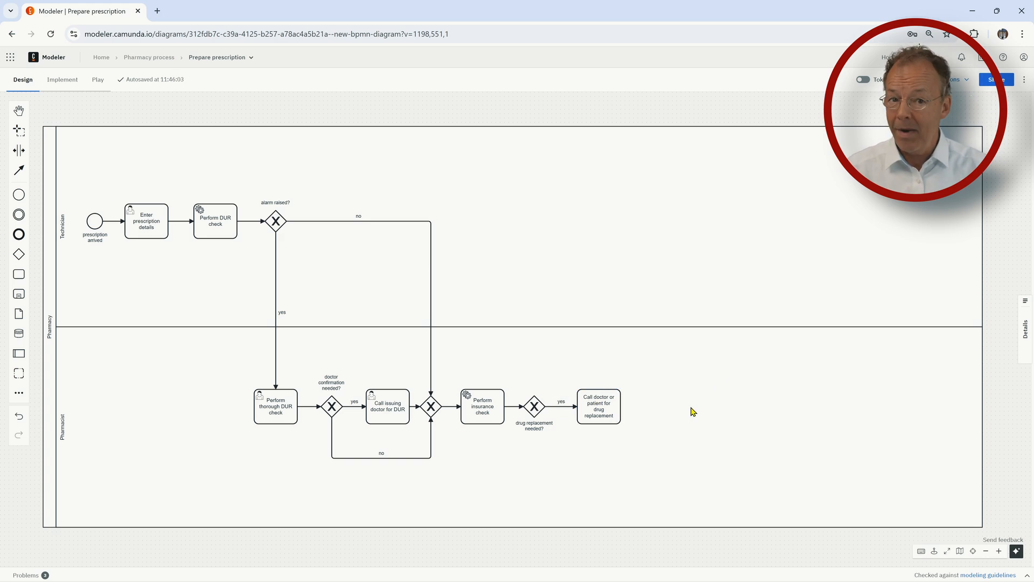
- Append the merge and Check task, moving the check into the Pharmacist lane
{"action": "left_click", "coordinate": [597, 406]}
{"action": "type", "text": "Pick and pack drugs"}
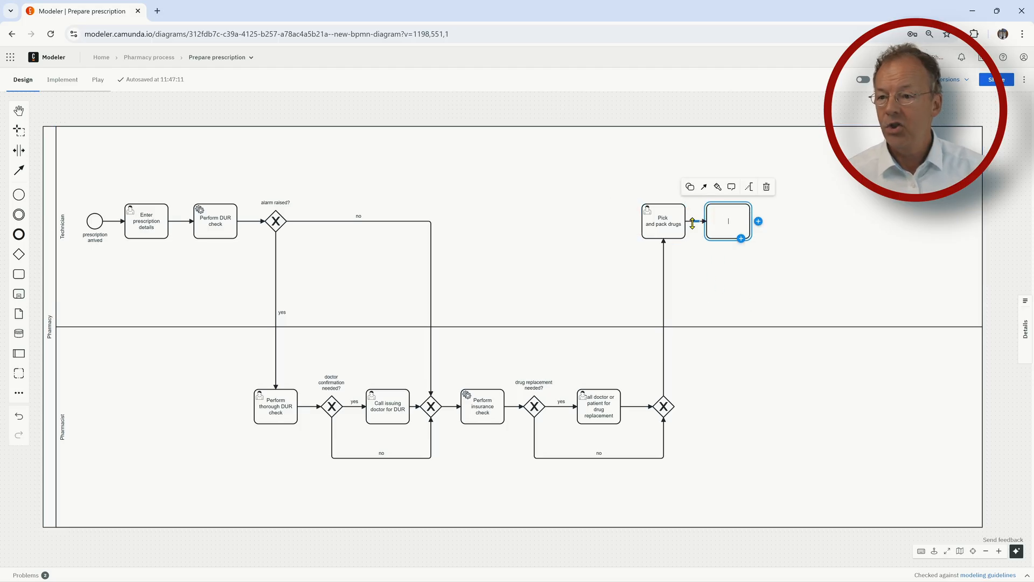
{"action": "type", "text": "Check if prescription filled correc"}
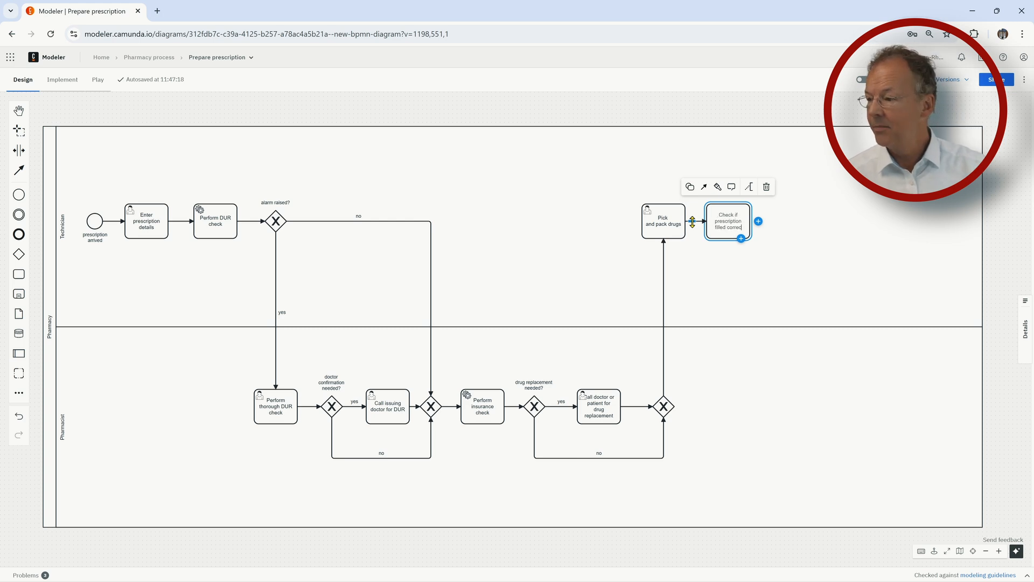
{"action": "left_click_drag", "start_coordinate": [729, 220], "coordinate": [737, 415]}
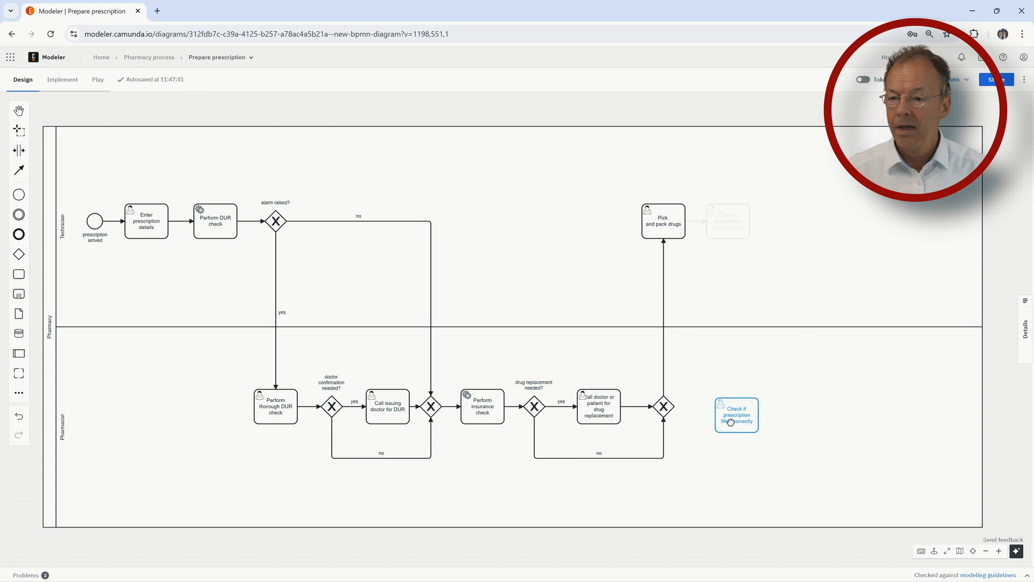
- Add Seal bag as a manual task, Put bag in pick-up area, and end event 'prescription ready'
{"action": "left_click", "coordinate": [737, 414]}
{"action": "type", "text": "Seal"}
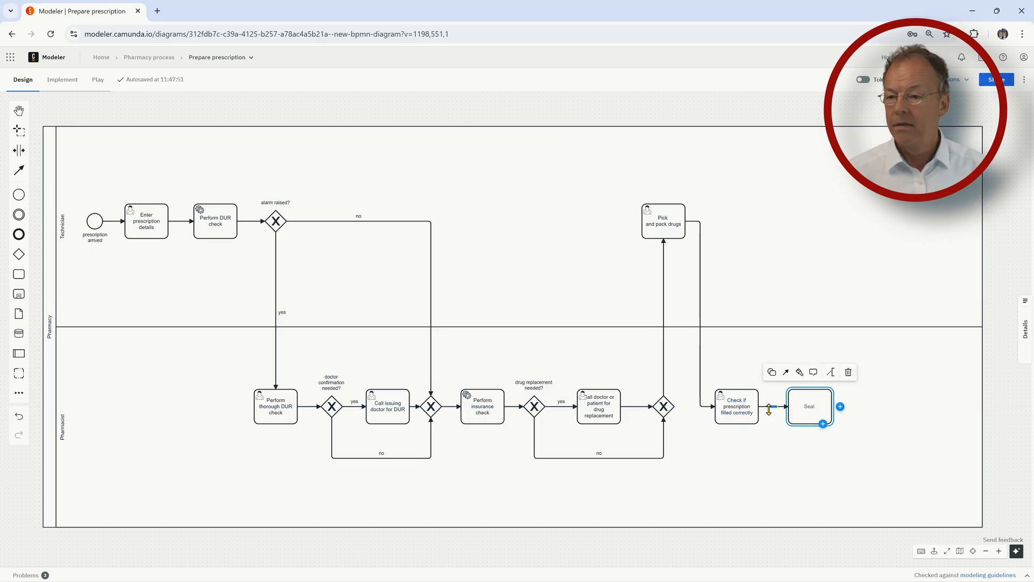
{"action": "left_click", "coordinate": [771, 371]}
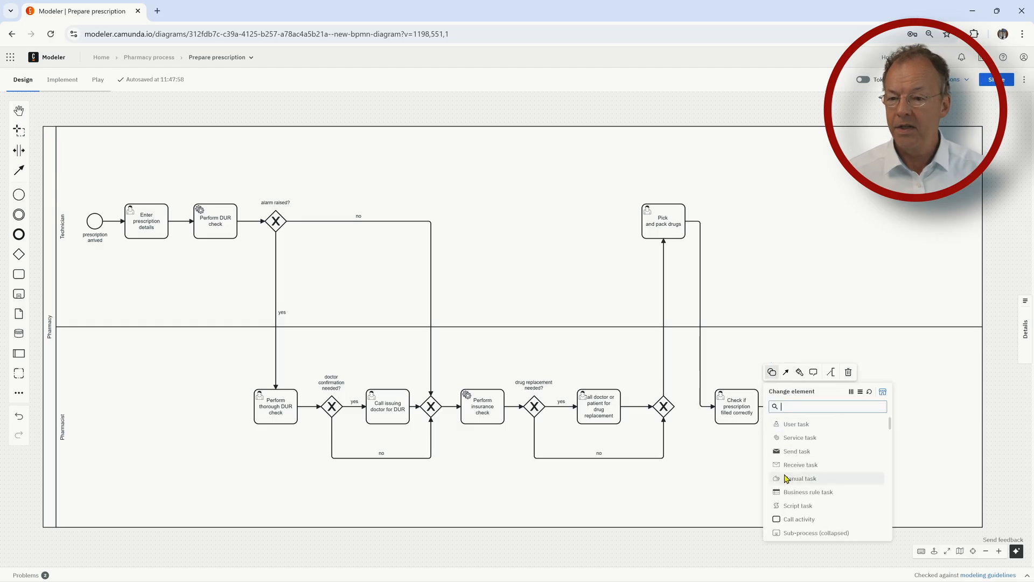
{"action": "left_click", "coordinate": [801, 478]}
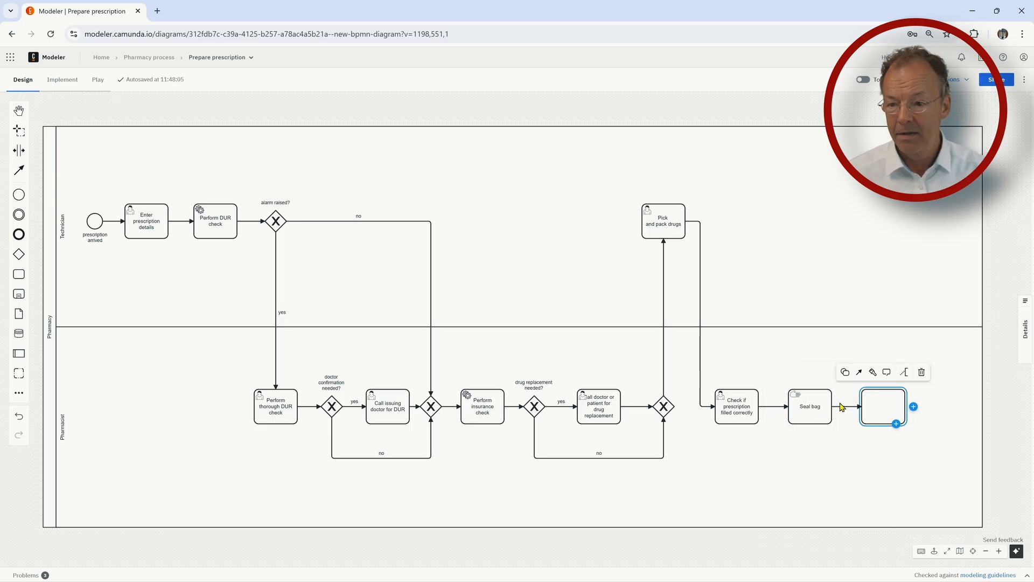
{"action": "type", "text": "Put bag in pick-up area"}
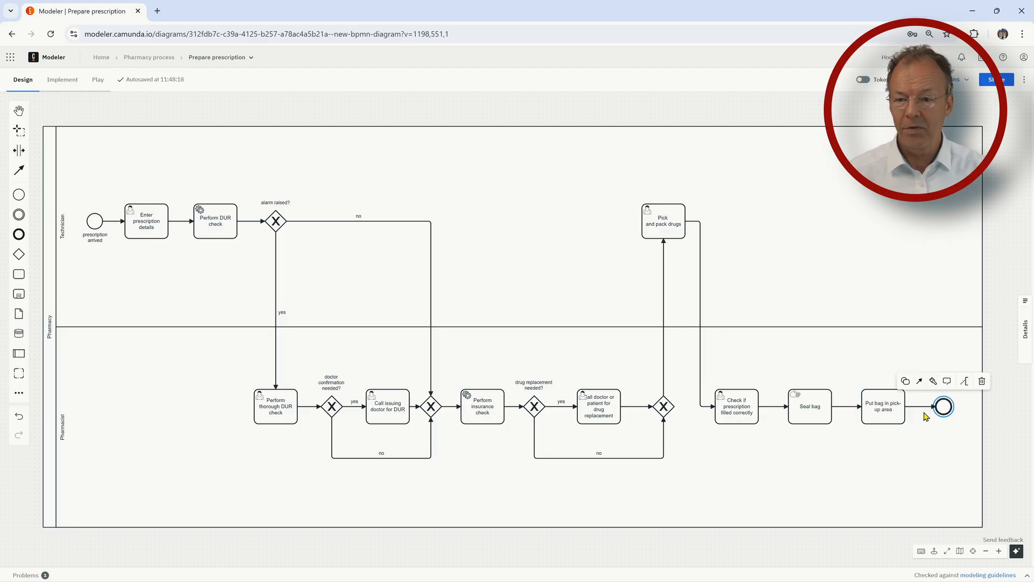
{"action": "type", "text": "prescription ready for pick-up"}
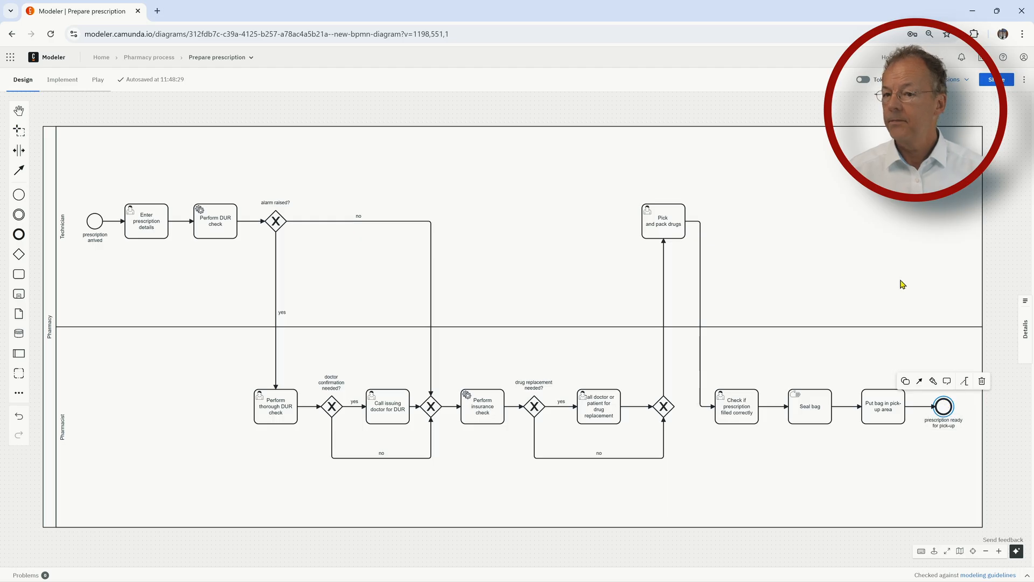
- Start a new diagram with 'customer arrived for pick-up' followed by Retrieve packed prescription
{"action": "left_click", "coordinate": [149, 57]}
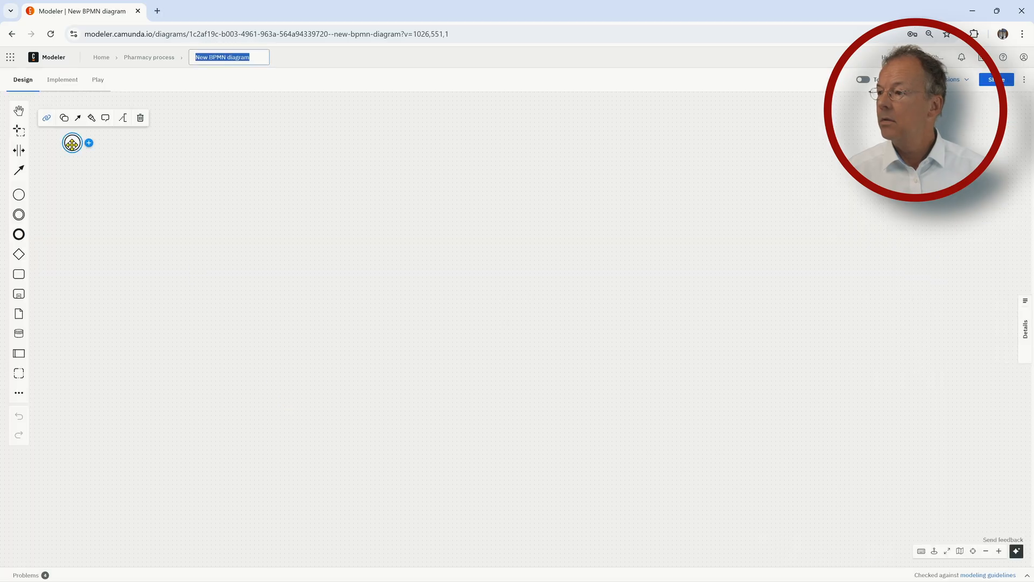
{"action": "type", "text": "customer arrived for pick"}
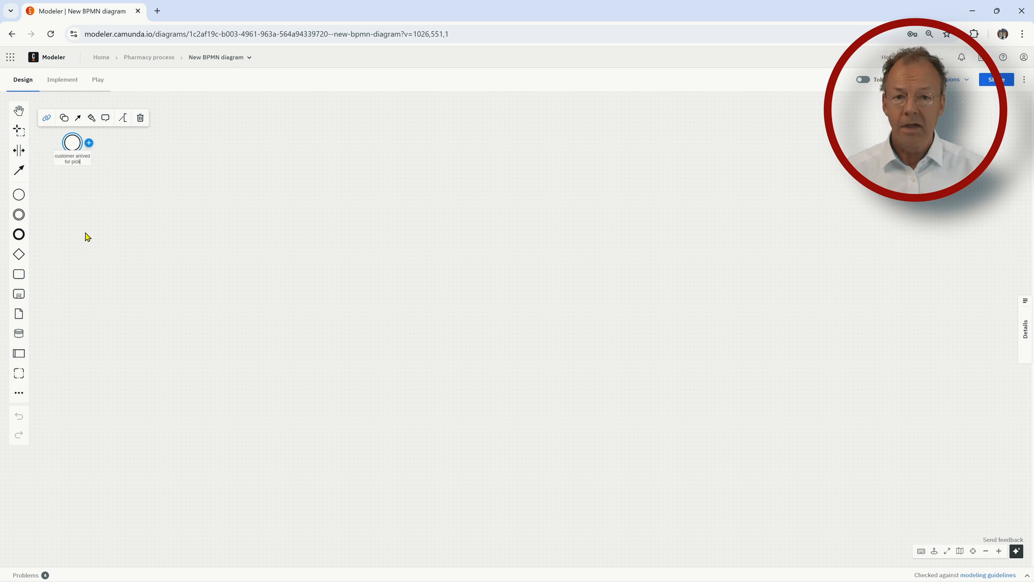
{"action": "left_click", "coordinate": [89, 142]}
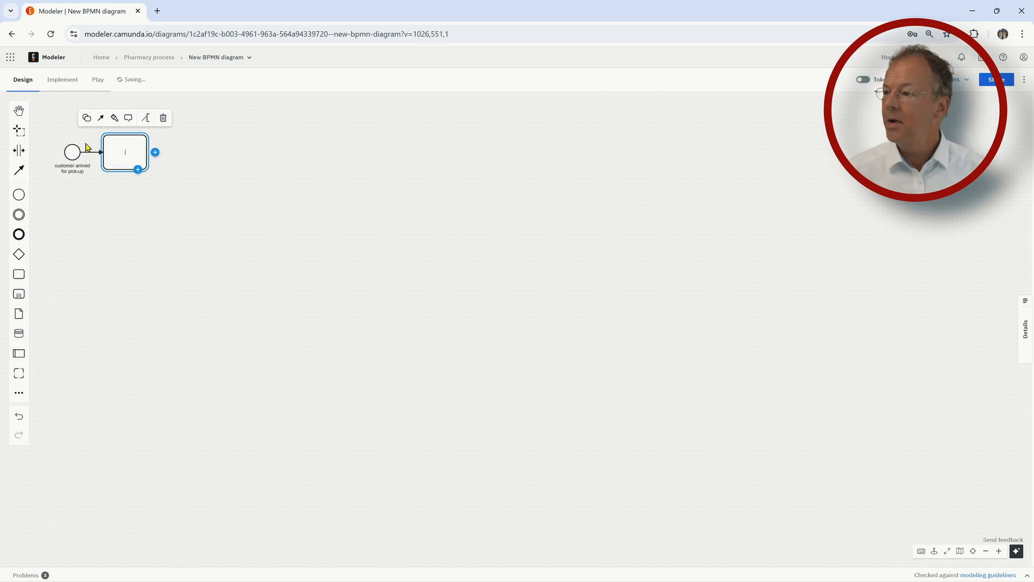
{"action": "type", "text": "Retrieve"}
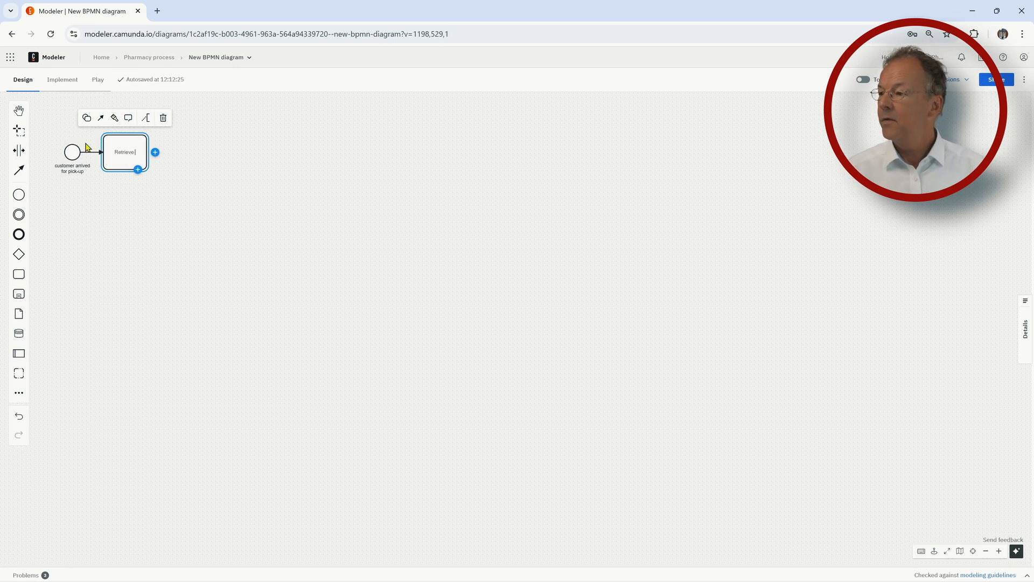
{"action": "type", "text": "packed description"}
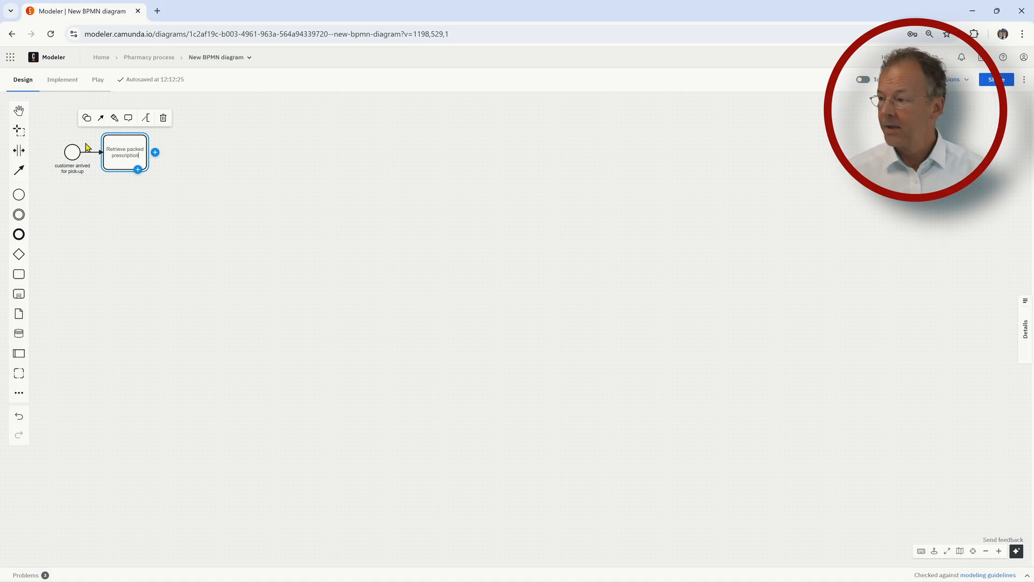
- Make Retrieve packed prescription a manual task and append the Hand out task
{"action": "left_click", "coordinate": [86, 117]}
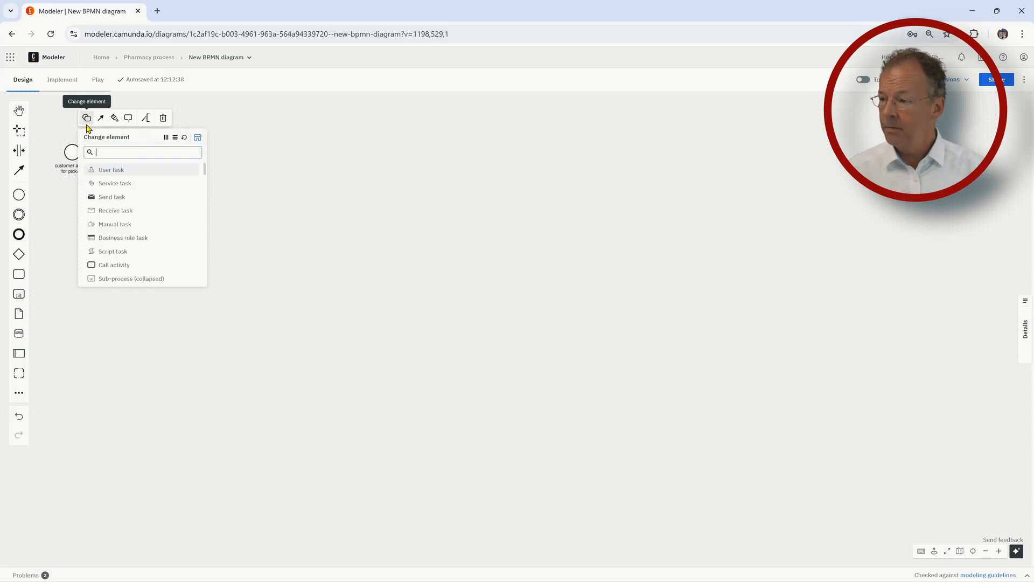
{"action": "left_click", "coordinate": [111, 169]}
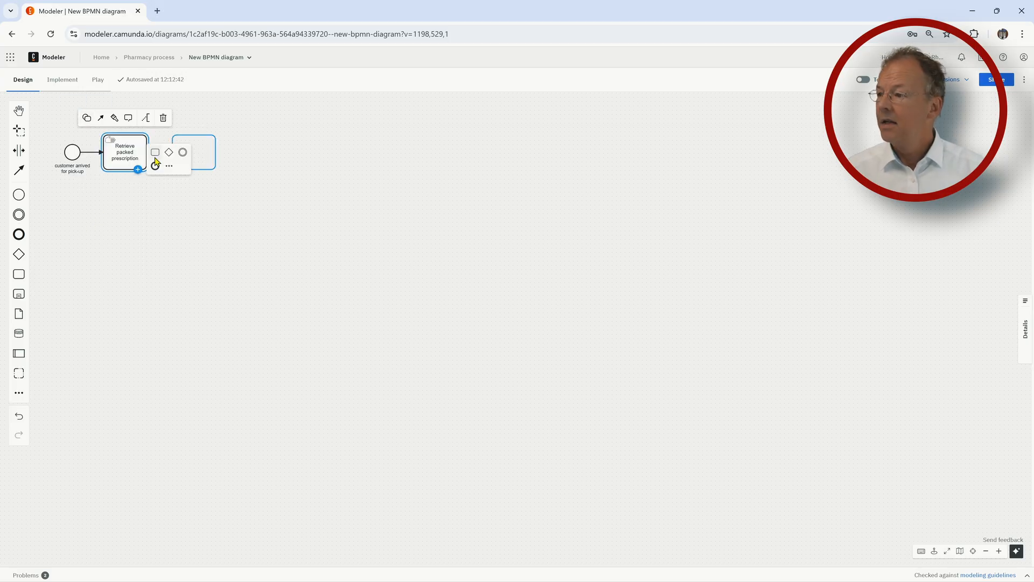
{"action": "type", "text": "Hand out"}
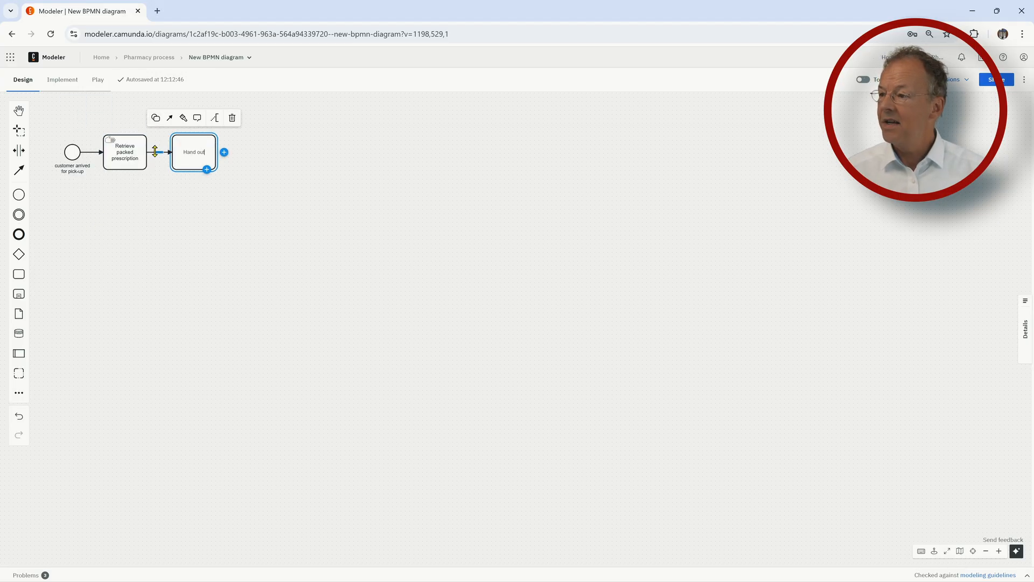
{"action": "left_click", "coordinate": [157, 117]}
{"action": "type", "text": "prescription picked-up"}
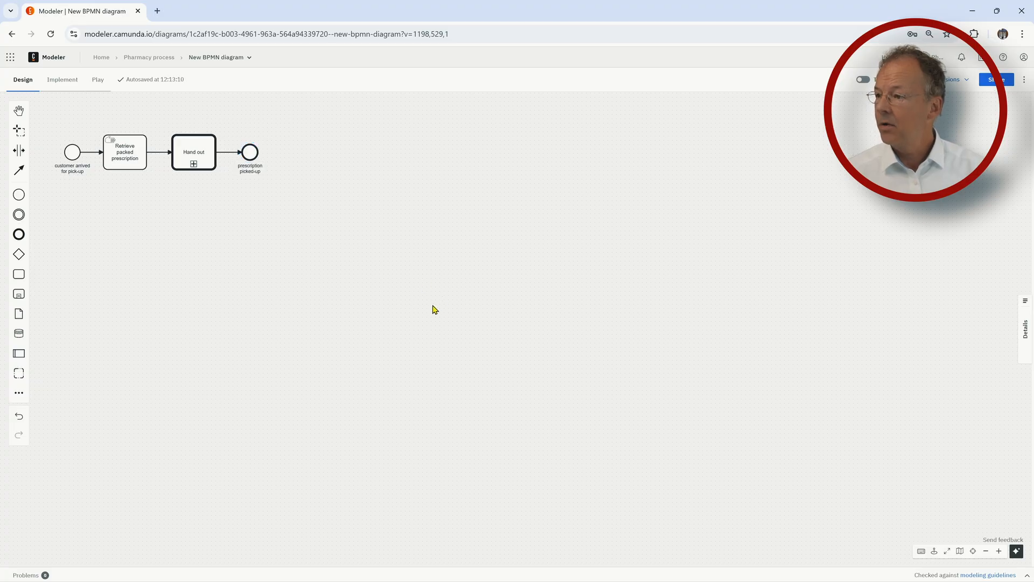
- Rename the new diagram 'Pick…' and go back to the Pharmacy process project
{"action": "left_click", "coordinate": [215, 57]}
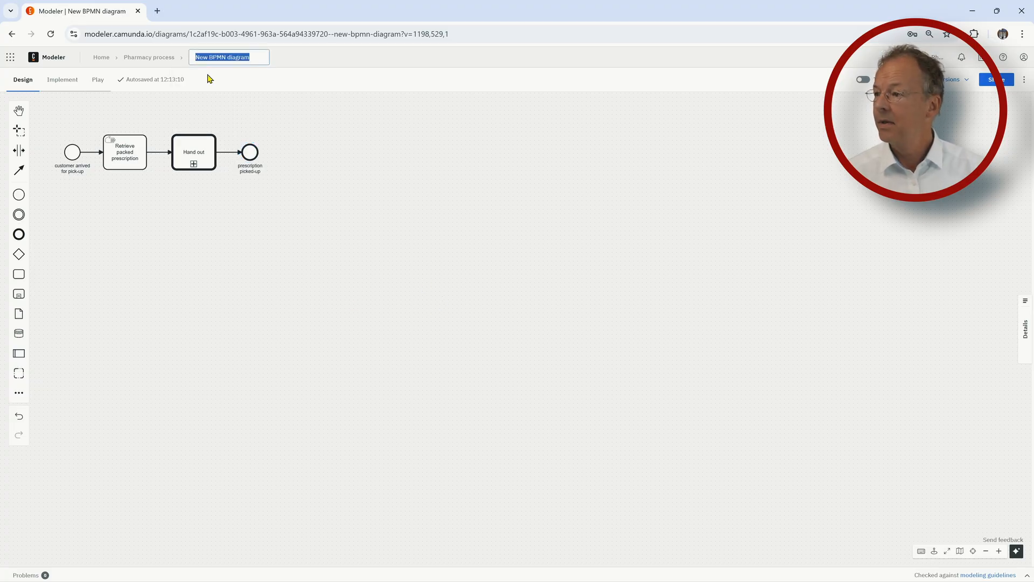
{"action": "type", "text": "Pick-"}
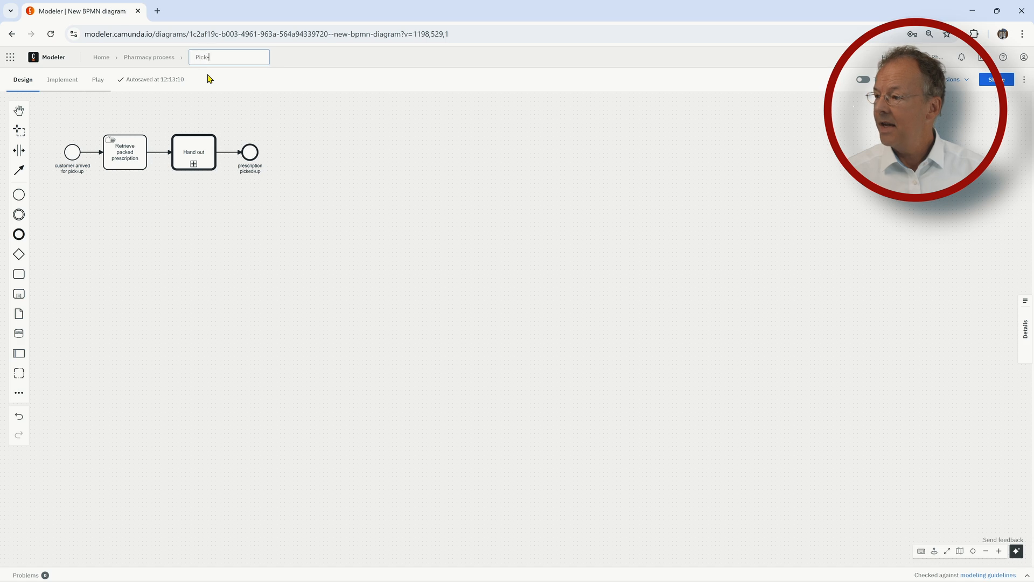
{"action": "left_click", "coordinate": [147, 57]}
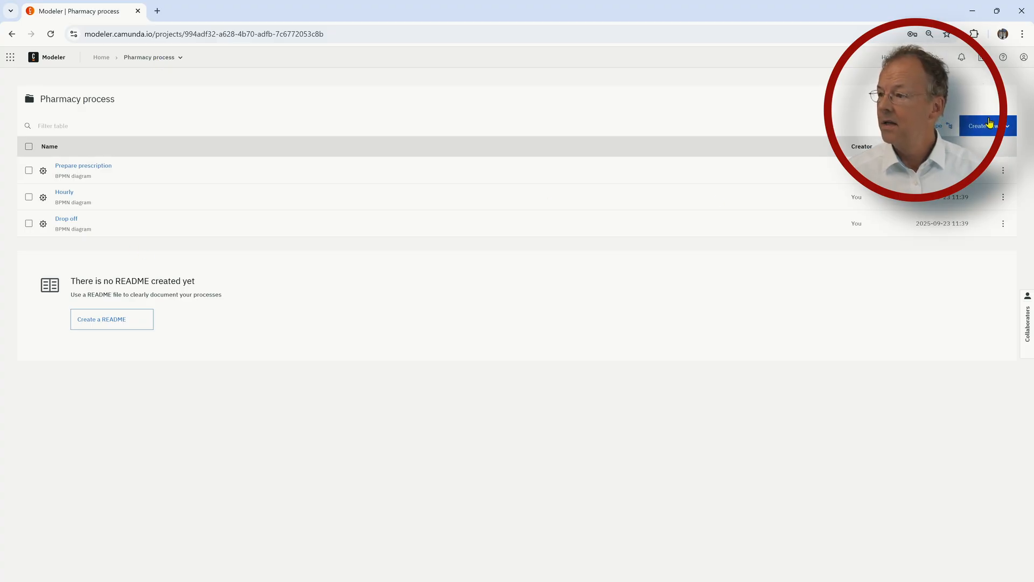
- Create another diagram with a start event followed by a Check prescription task
{"action": "left_click", "coordinate": [981, 126]}
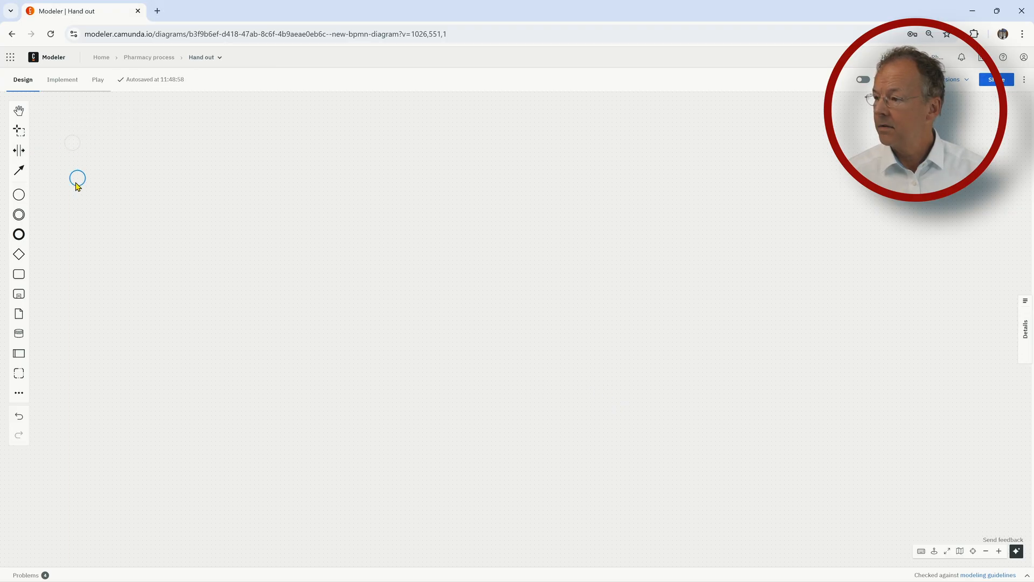
{"action": "left_click", "coordinate": [77, 179]}
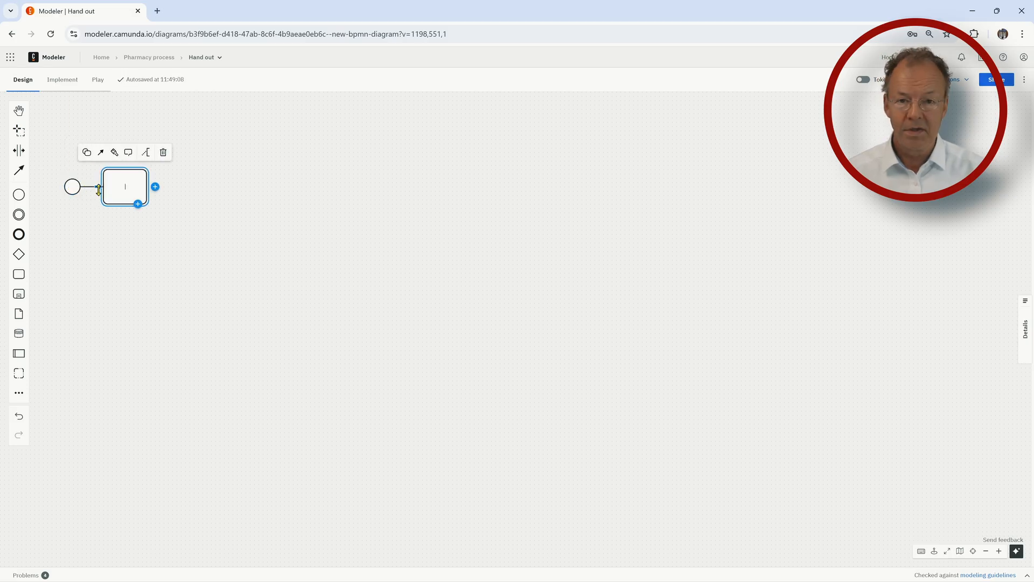
{"action": "type", "text": "Check prescription"}
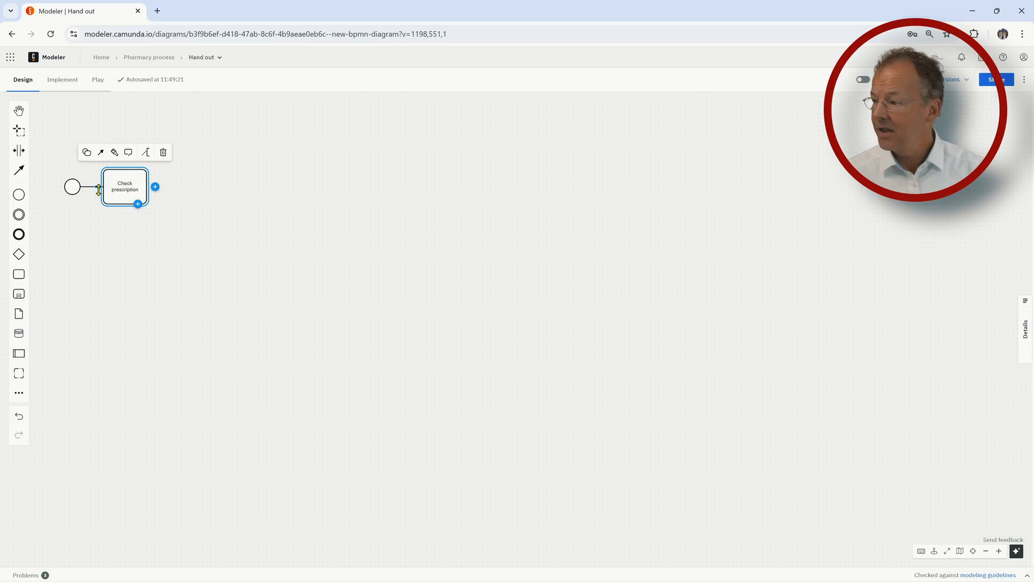
{"action": "left_click", "coordinate": [97, 247]}
{"action": "type", "text": "customer arrived for pick-up"}
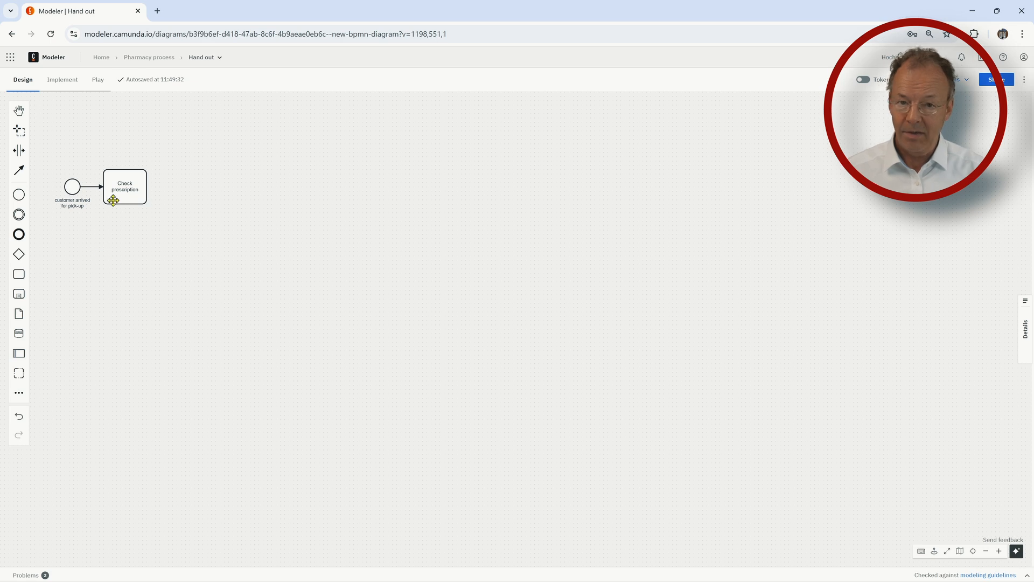
- Add a payment due? gateway leading to a Handle payment with customer user task
{"action": "left_click", "coordinate": [125, 187]}
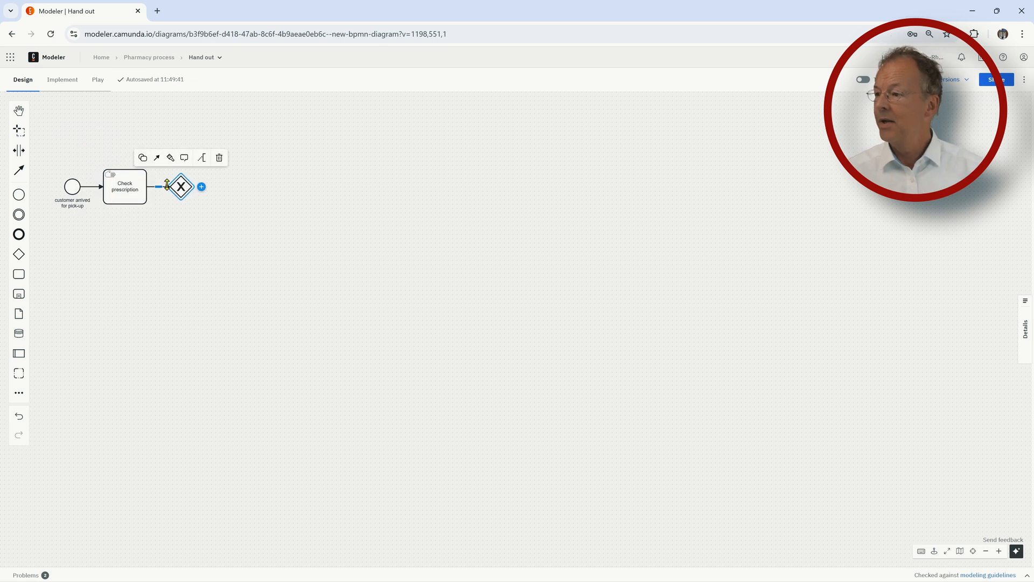
{"action": "type", "text": "payment due"}
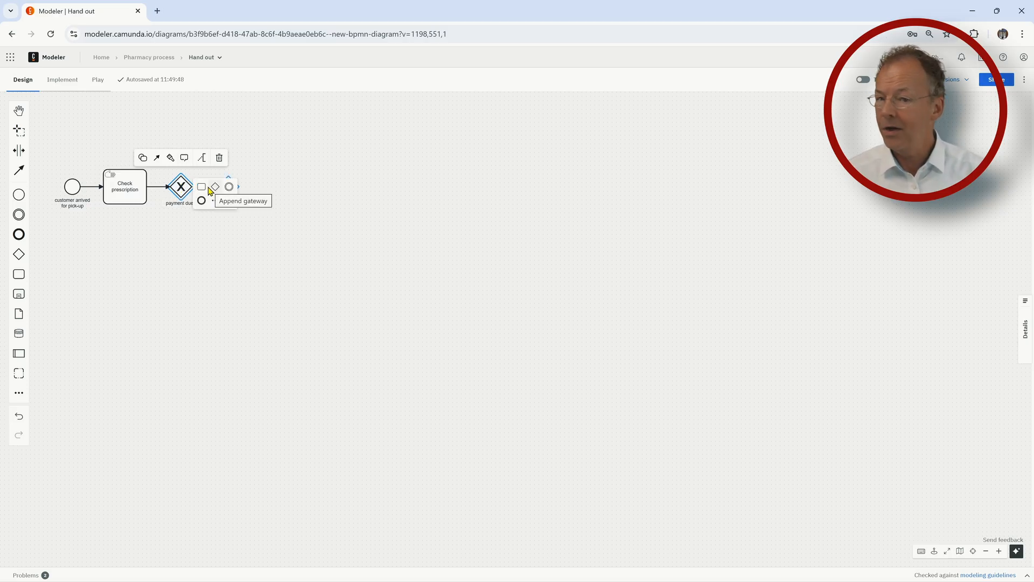
{"action": "left_click", "coordinate": [201, 186]}
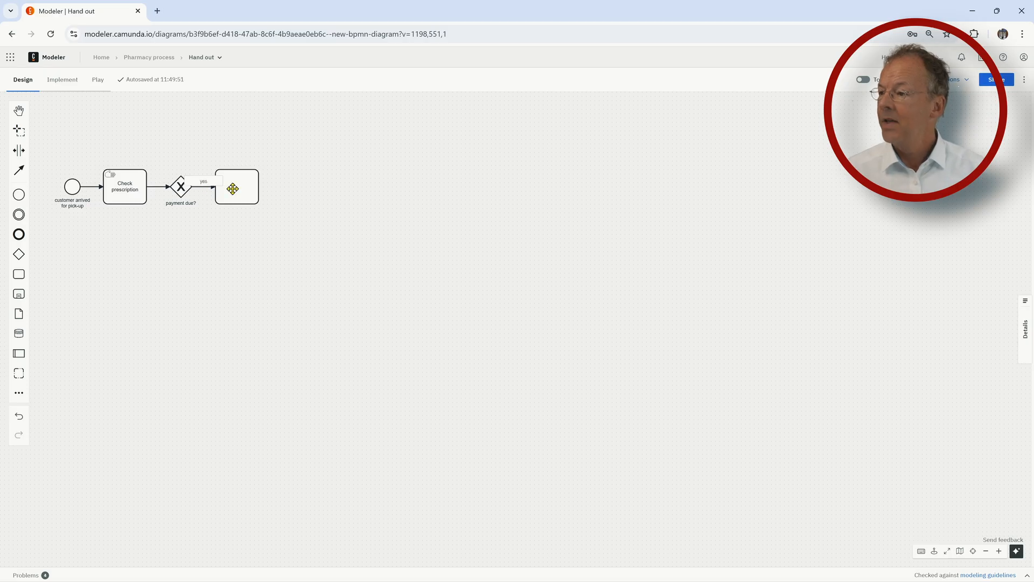
{"action": "type", "text": "Handle payment"}
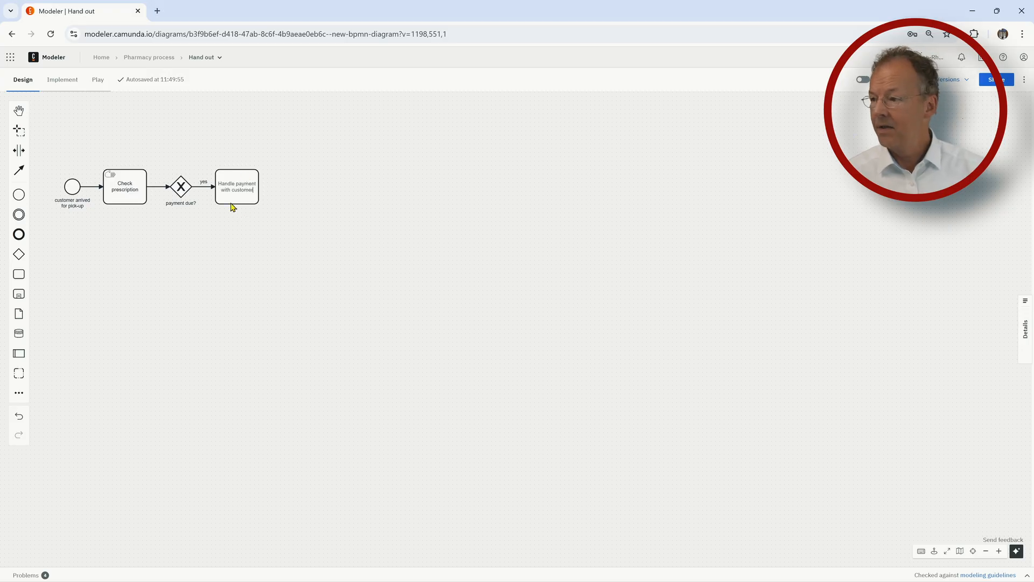
{"action": "left_click", "coordinate": [236, 187]}
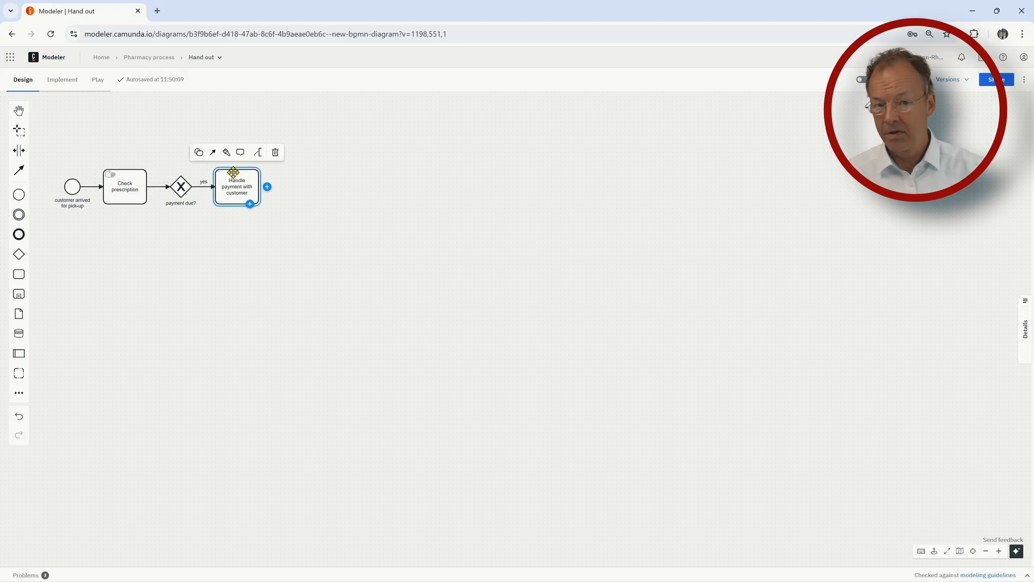
{"action": "left_click", "coordinate": [206, 152]}
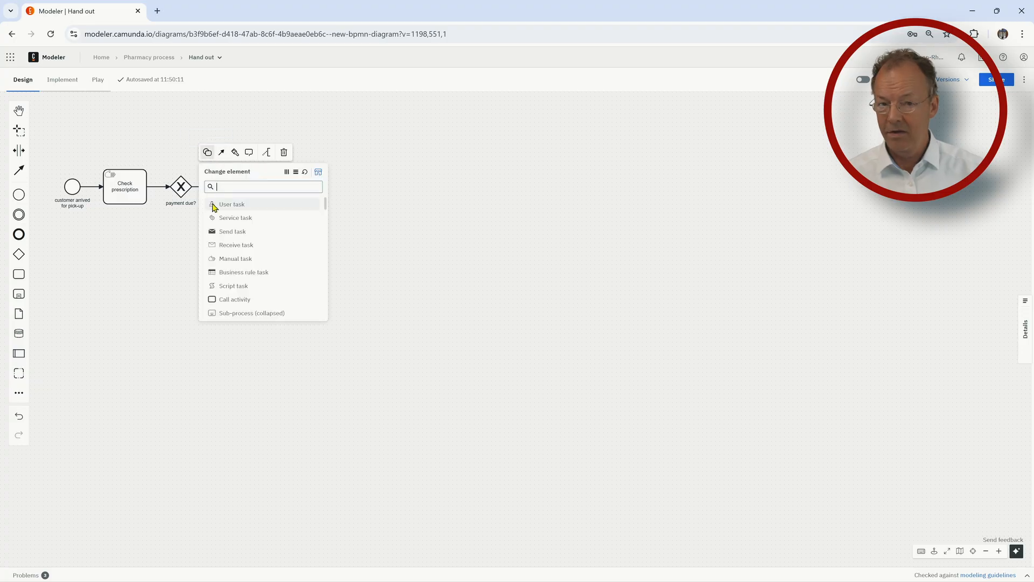
{"action": "left_click", "coordinate": [232, 204]}
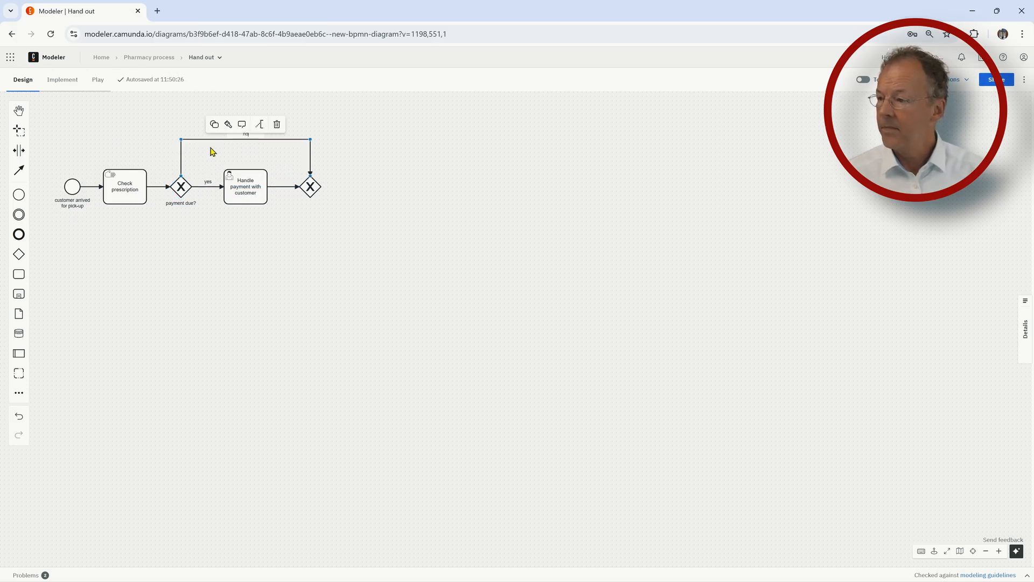
- Append a Hand out packed prescription task after the merge and return to the project list
{"action": "left_click", "coordinate": [311, 185]}
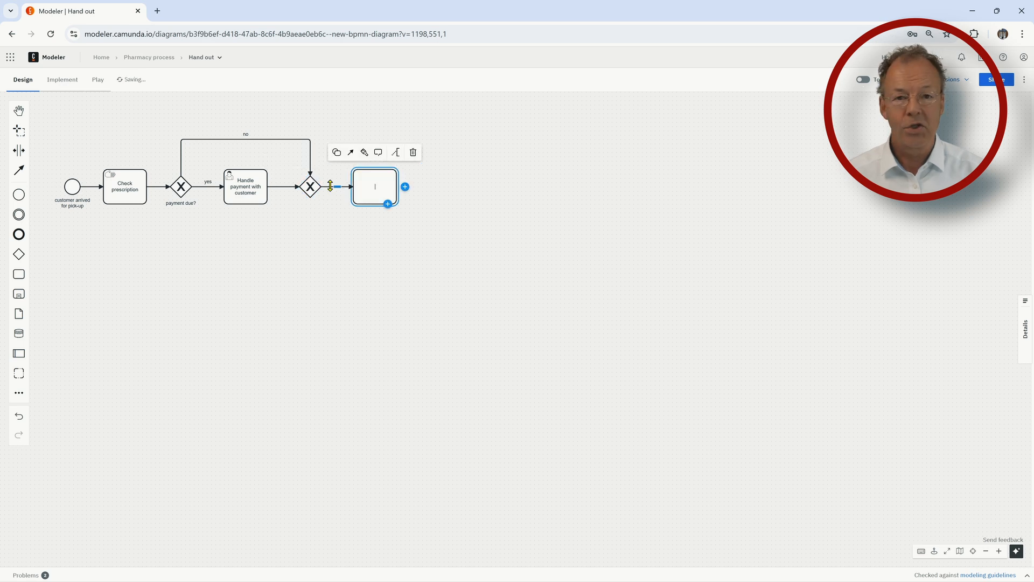
{"action": "type", "text": "Hand out"}
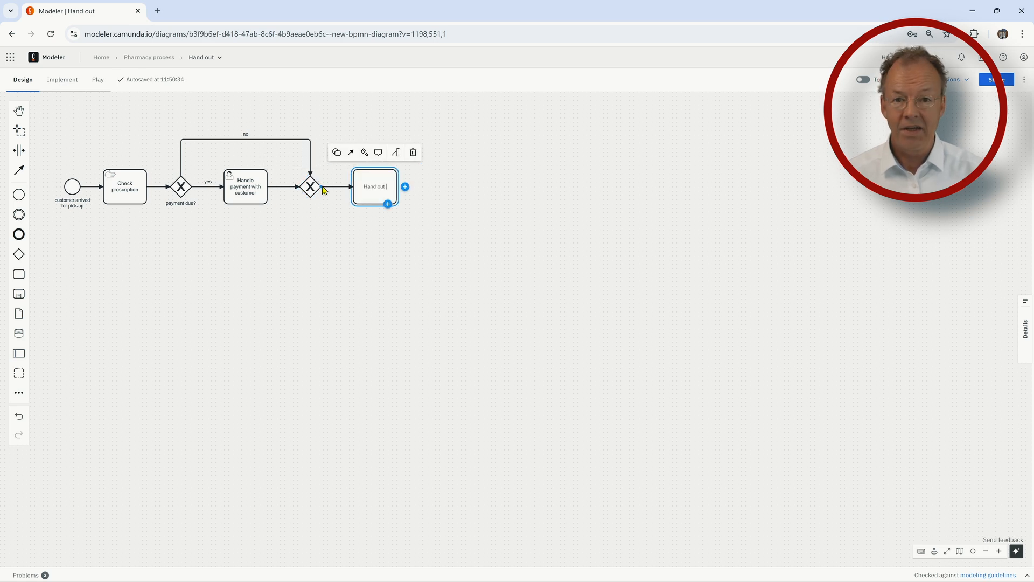
{"action": "type", "text": "packed prescription"}
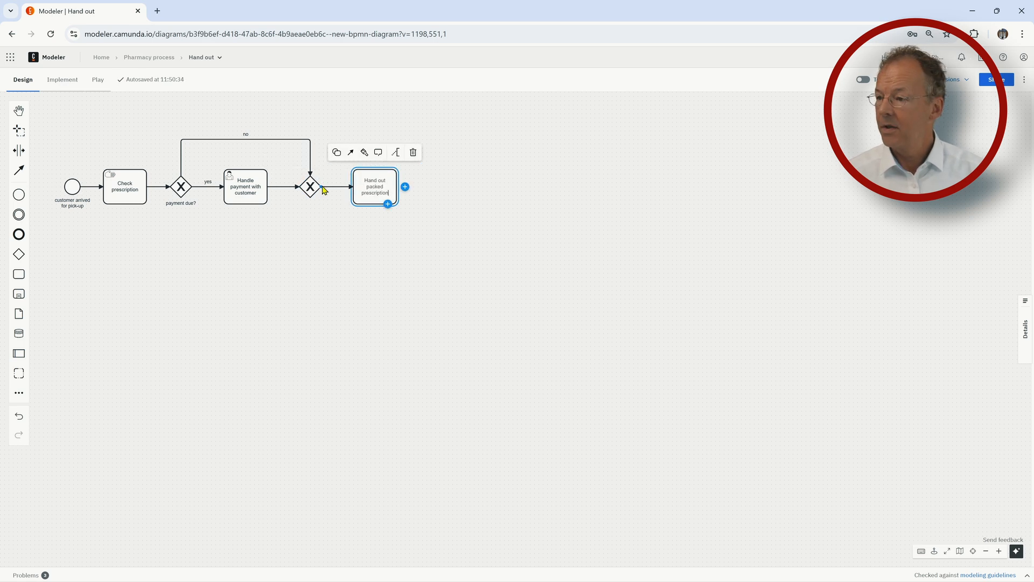
{"action": "left_click", "coordinate": [336, 153]}
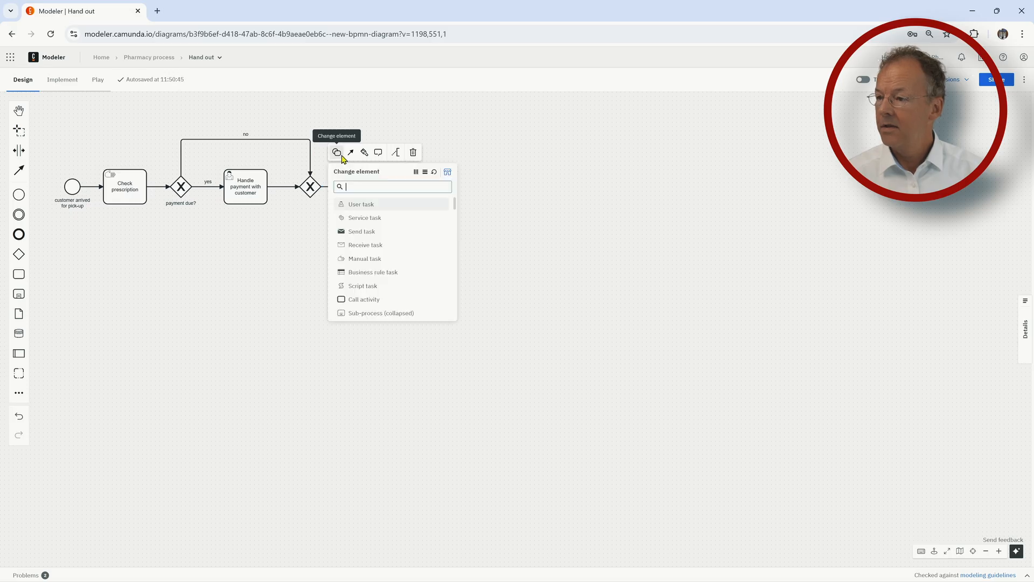
{"action": "left_click", "coordinate": [362, 204]}
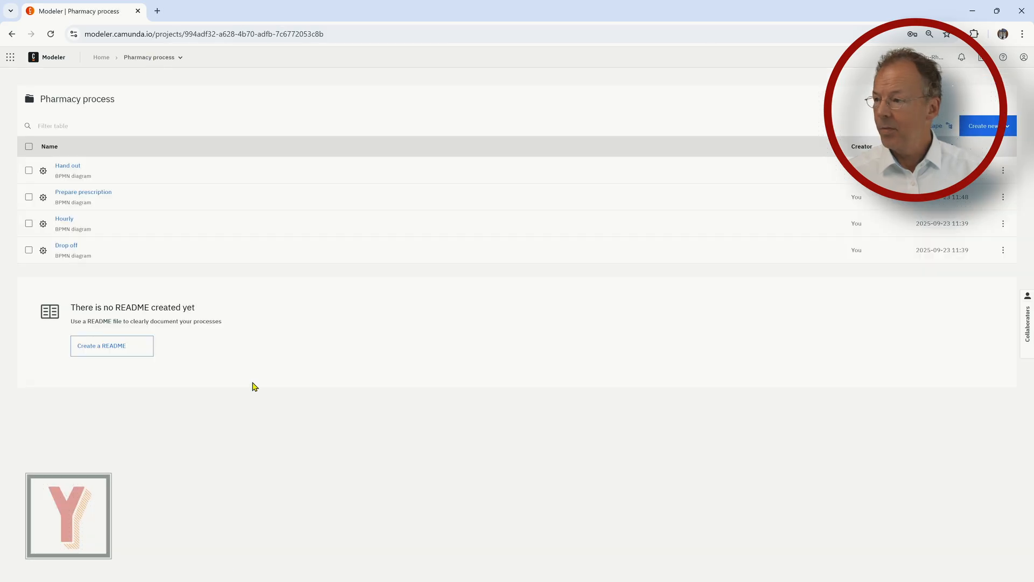
- In Drop off, append Hand out after Prepare prescription and make it a call activity
{"action": "left_click", "coordinate": [66, 245]}
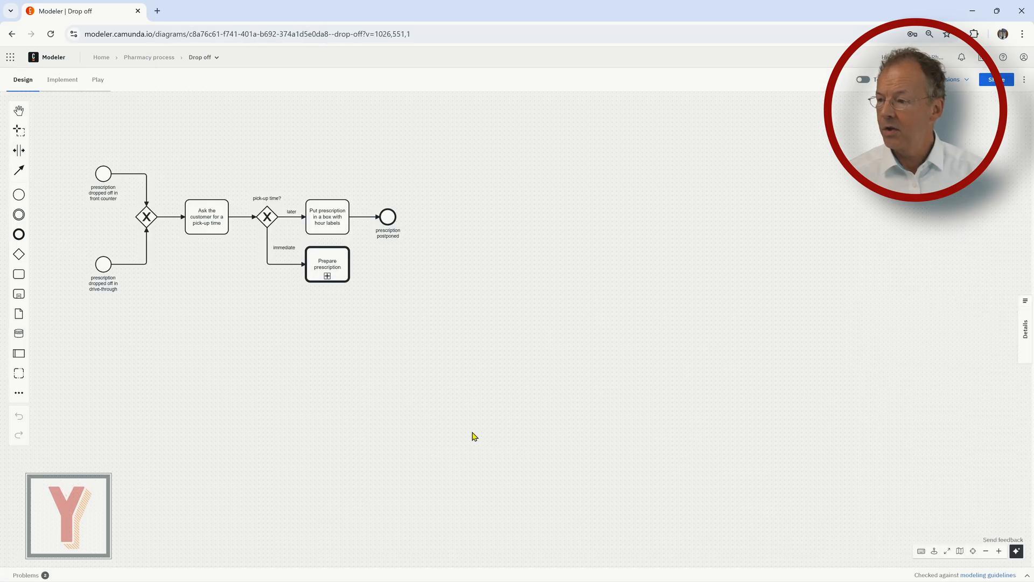
{"action": "mouse_move", "coordinate": [376, 362]}
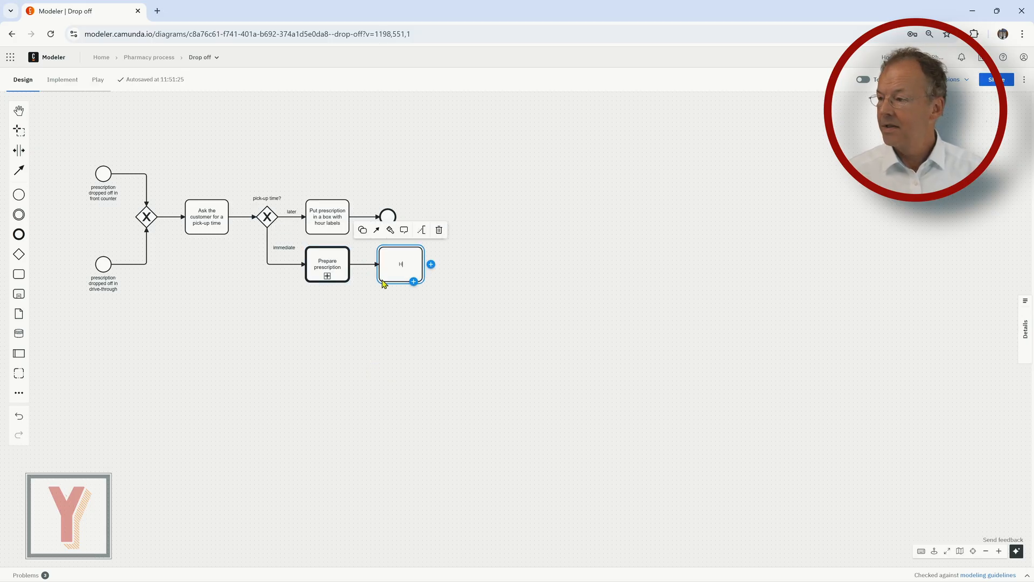
{"action": "type", "text": "Hand out"}
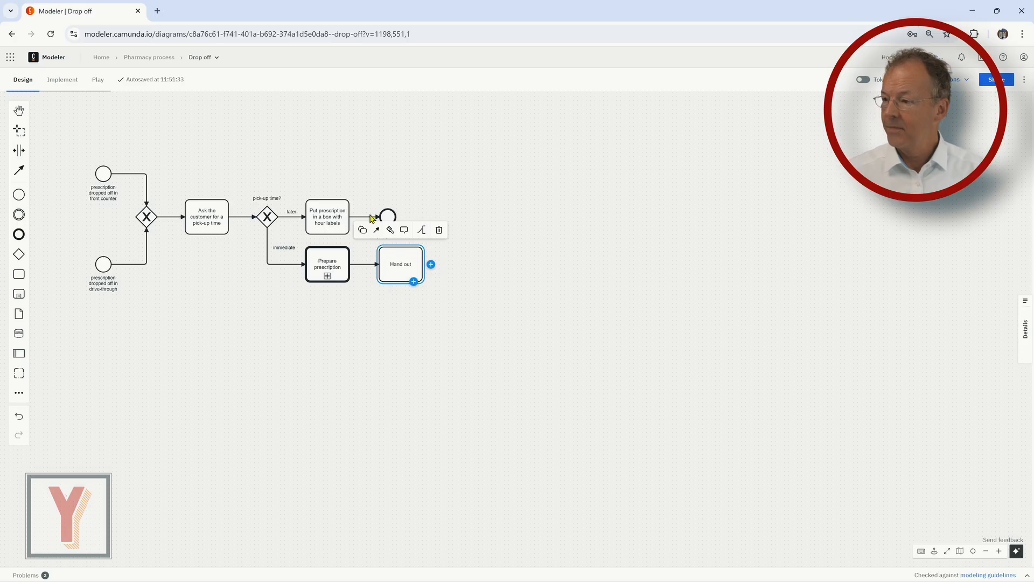
{"action": "left_click", "coordinate": [149, 56]}
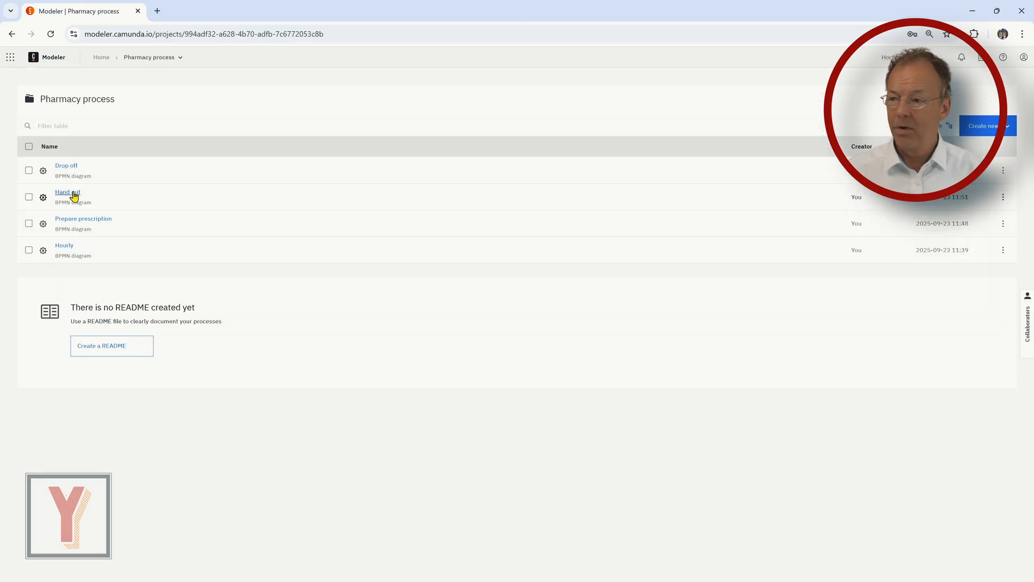
{"action": "left_click", "coordinate": [65, 165]}
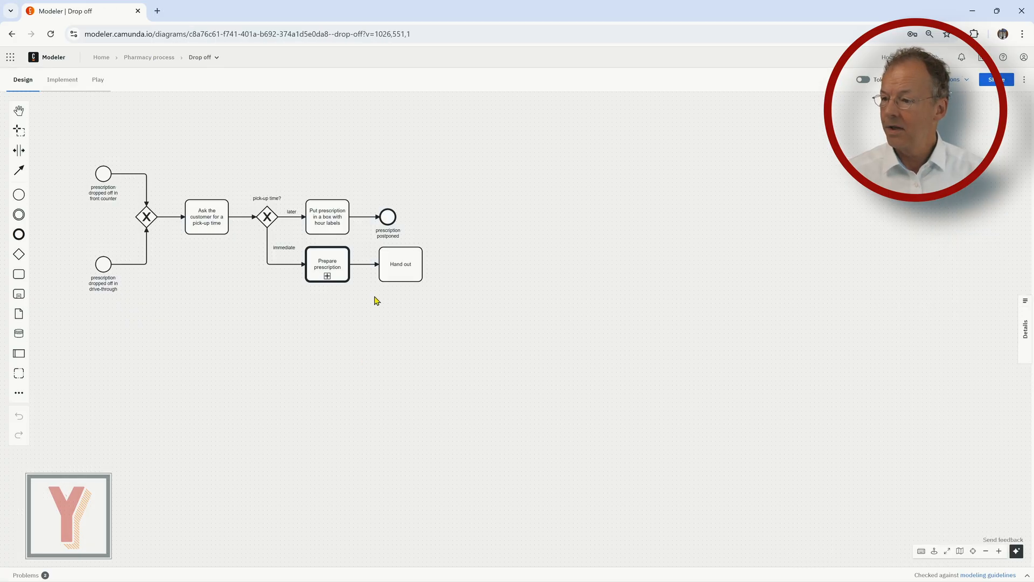
{"action": "left_click", "coordinate": [362, 229]}
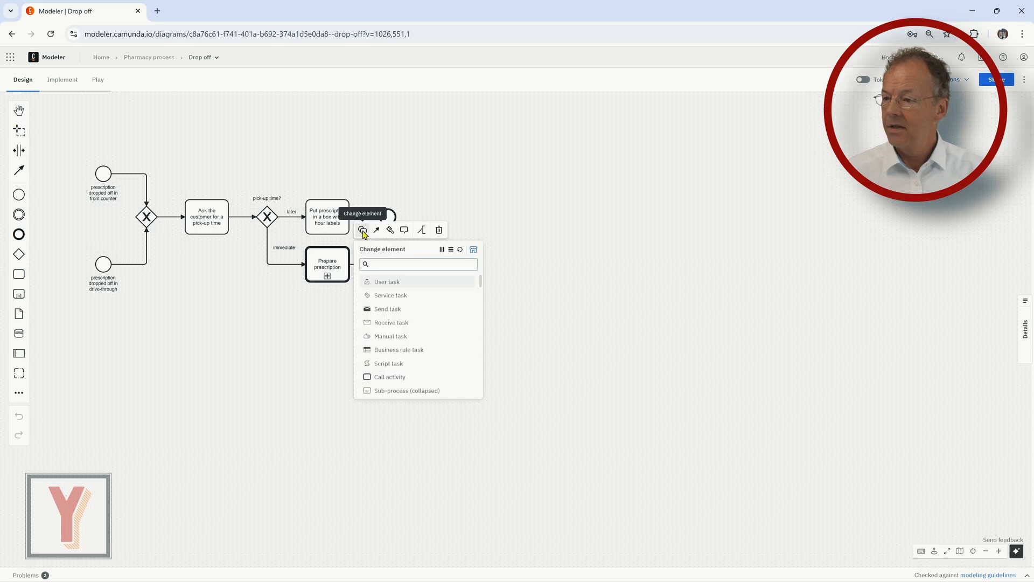
{"action": "left_click", "coordinate": [387, 281]}
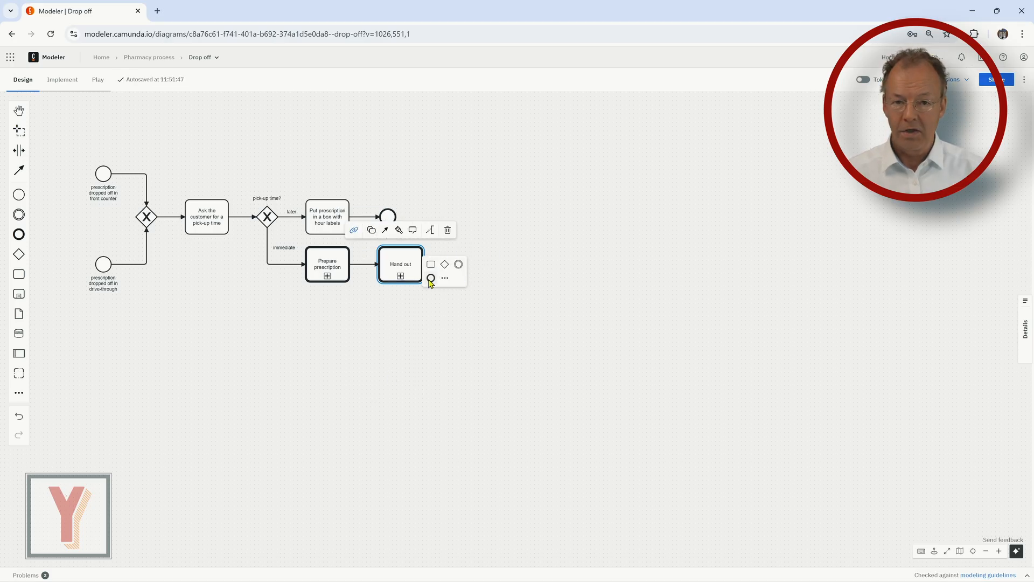